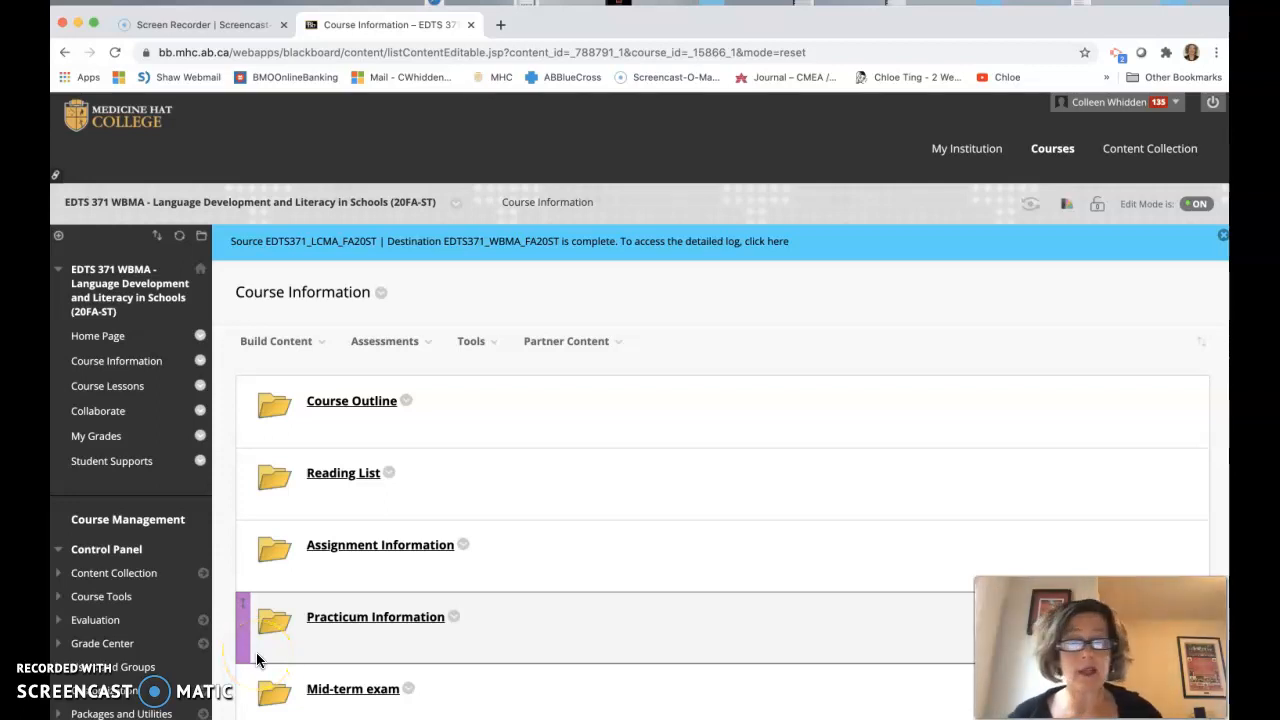
mouse_move(173, 480)
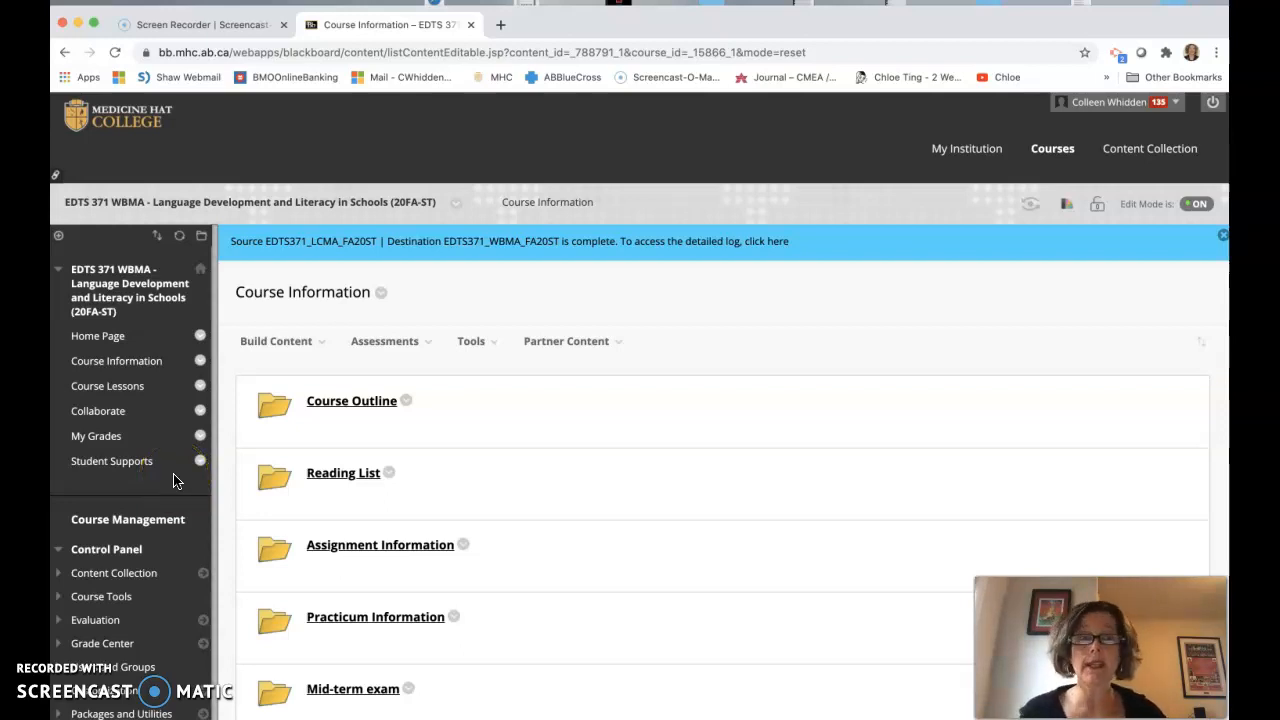
mouse_move(98, 335)
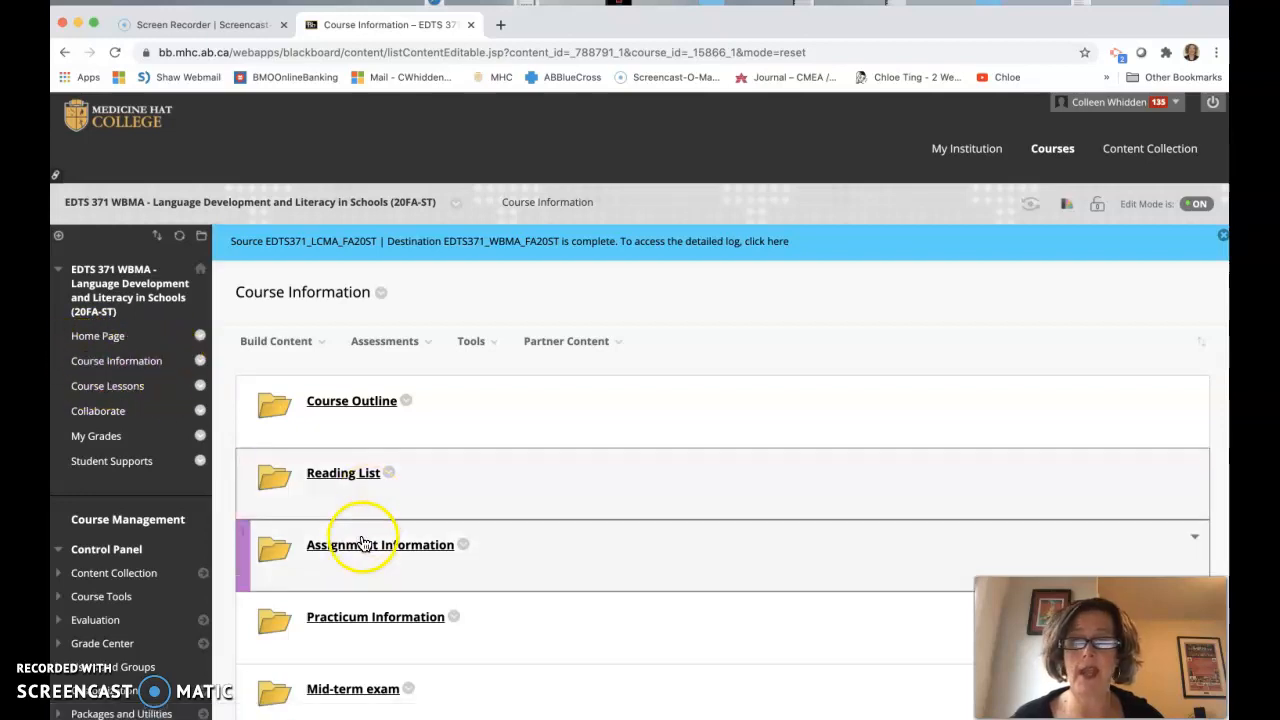
mouse_move(381, 544)
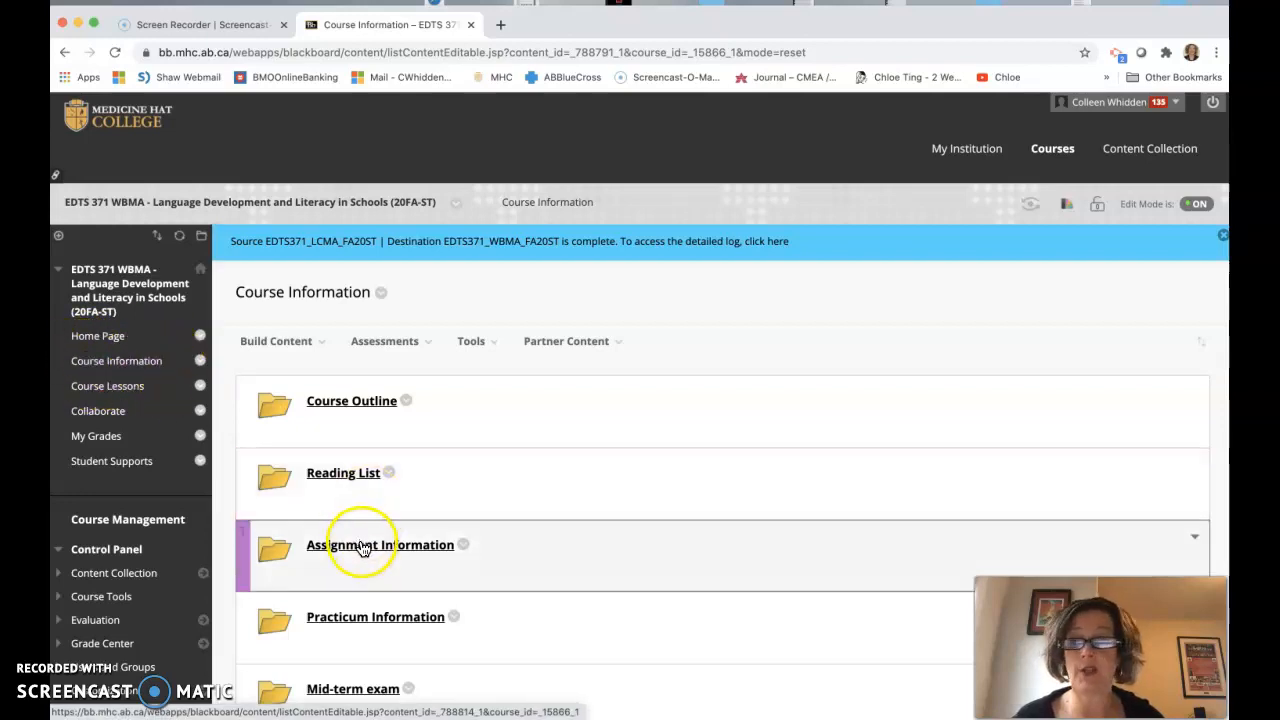
Open the Assignment Information folder from the Course Information page
click(380, 544)
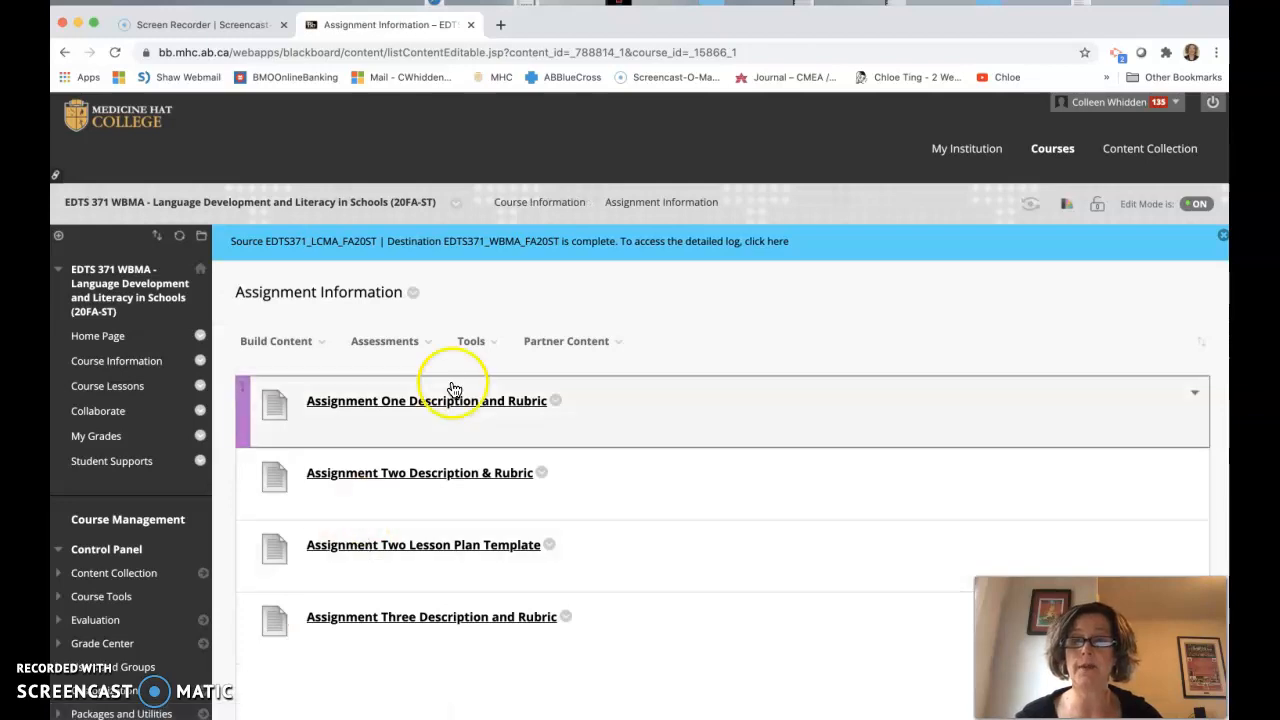
Open the Assignment One Description and Rubric item as a Word document
click(427, 400)
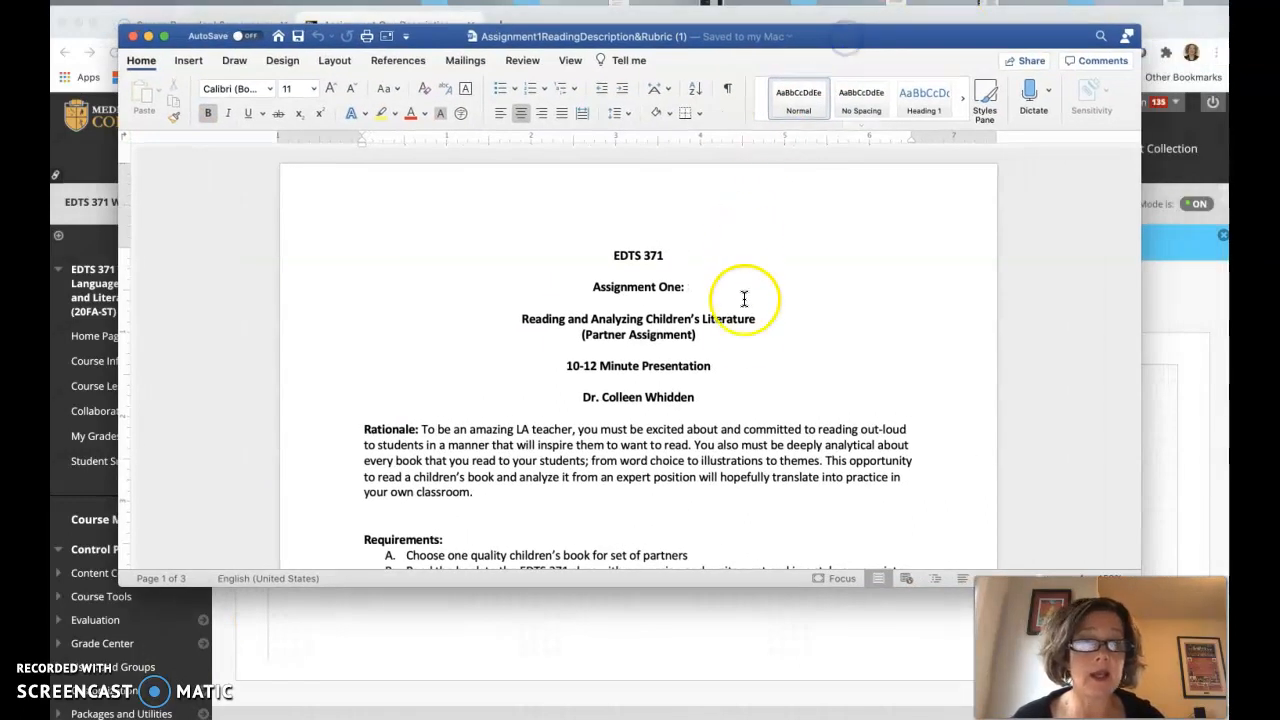
mouse_move(808, 334)
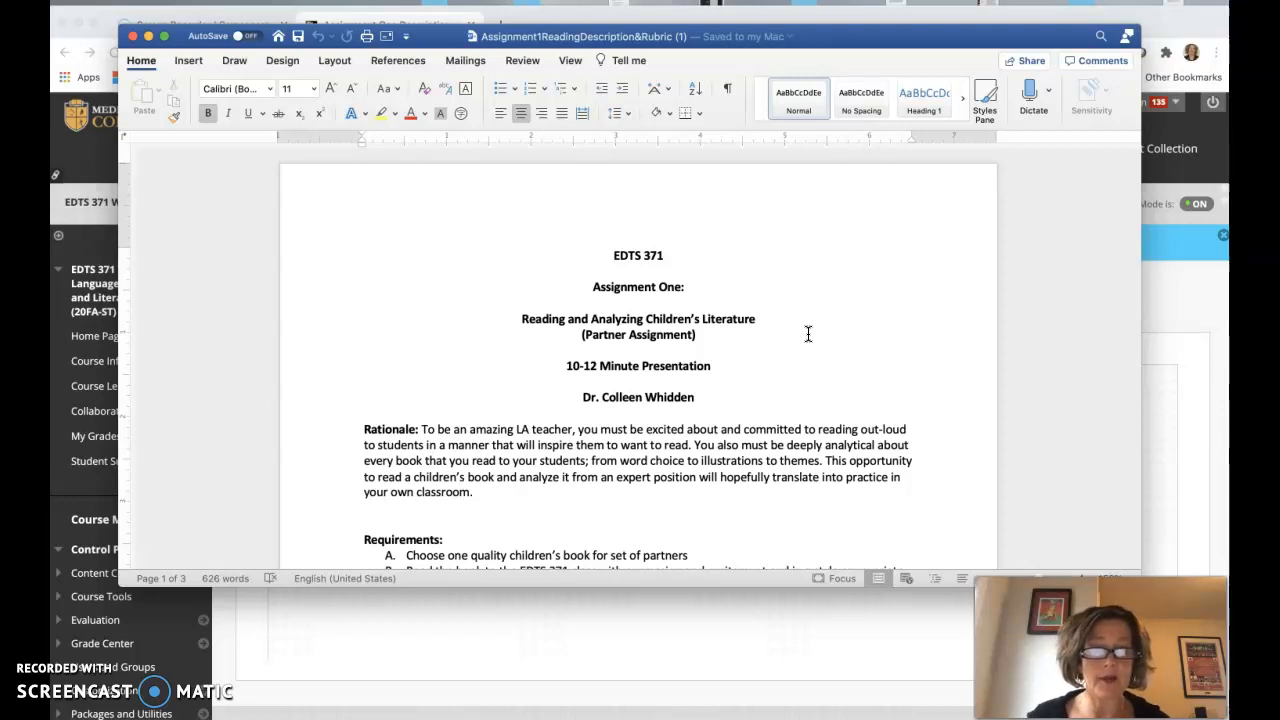
scroll(down, 3)
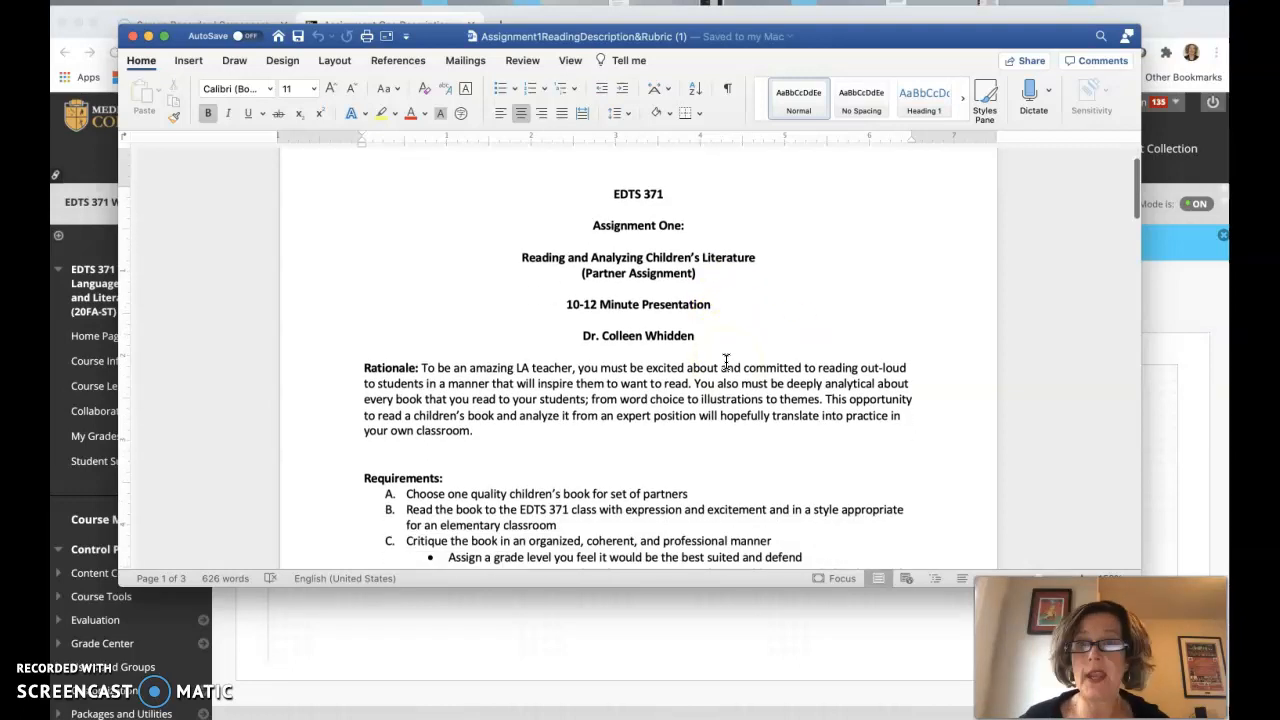
scroll(down, 3)
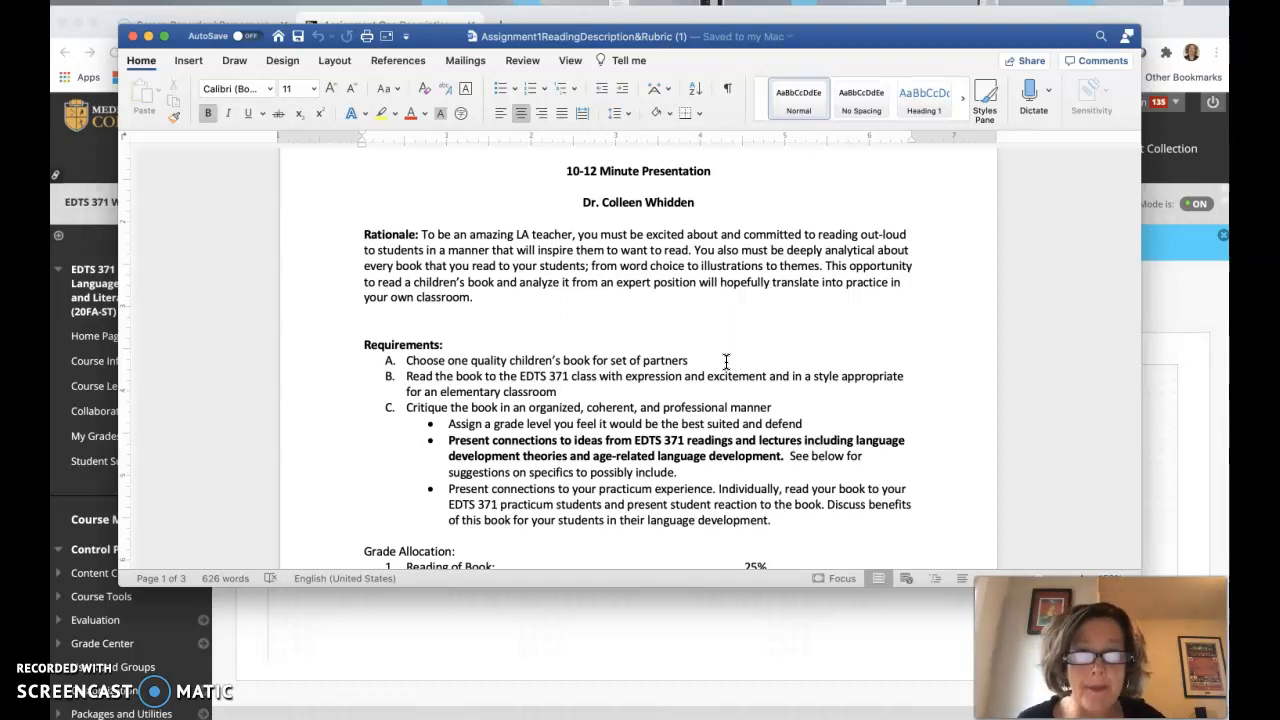
mouse_move(582, 320)
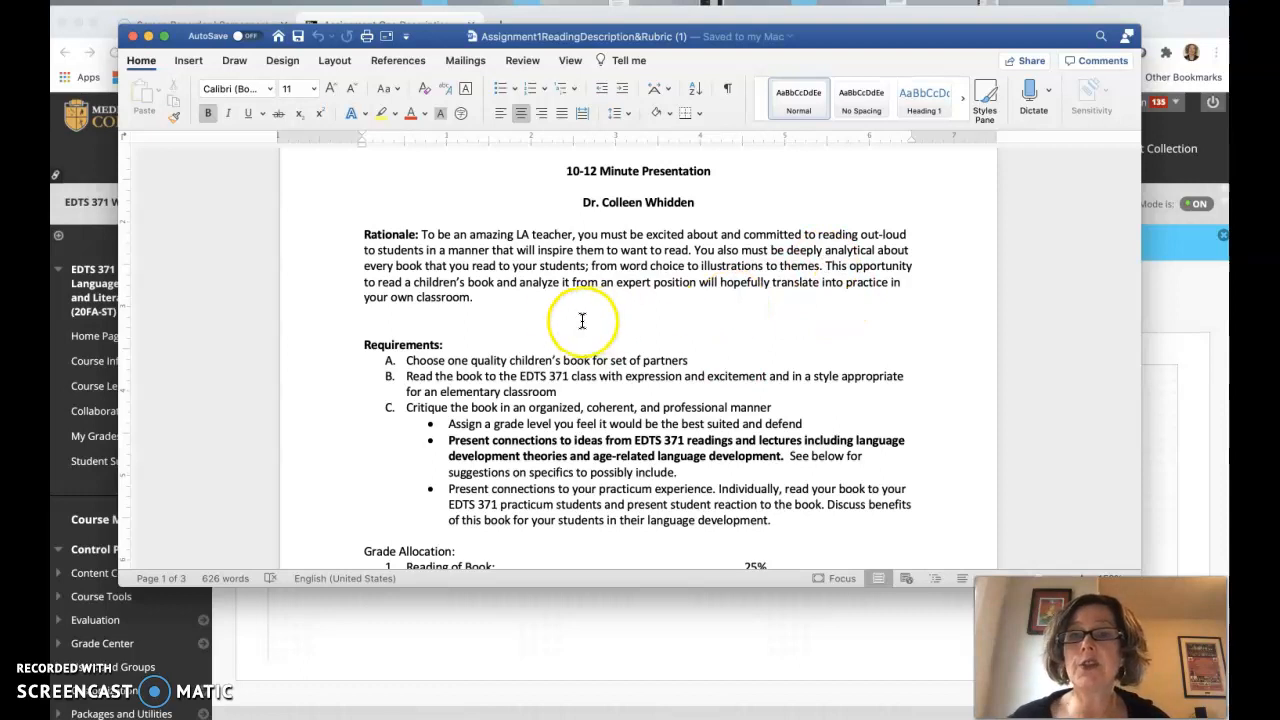
mouse_move(728, 297)
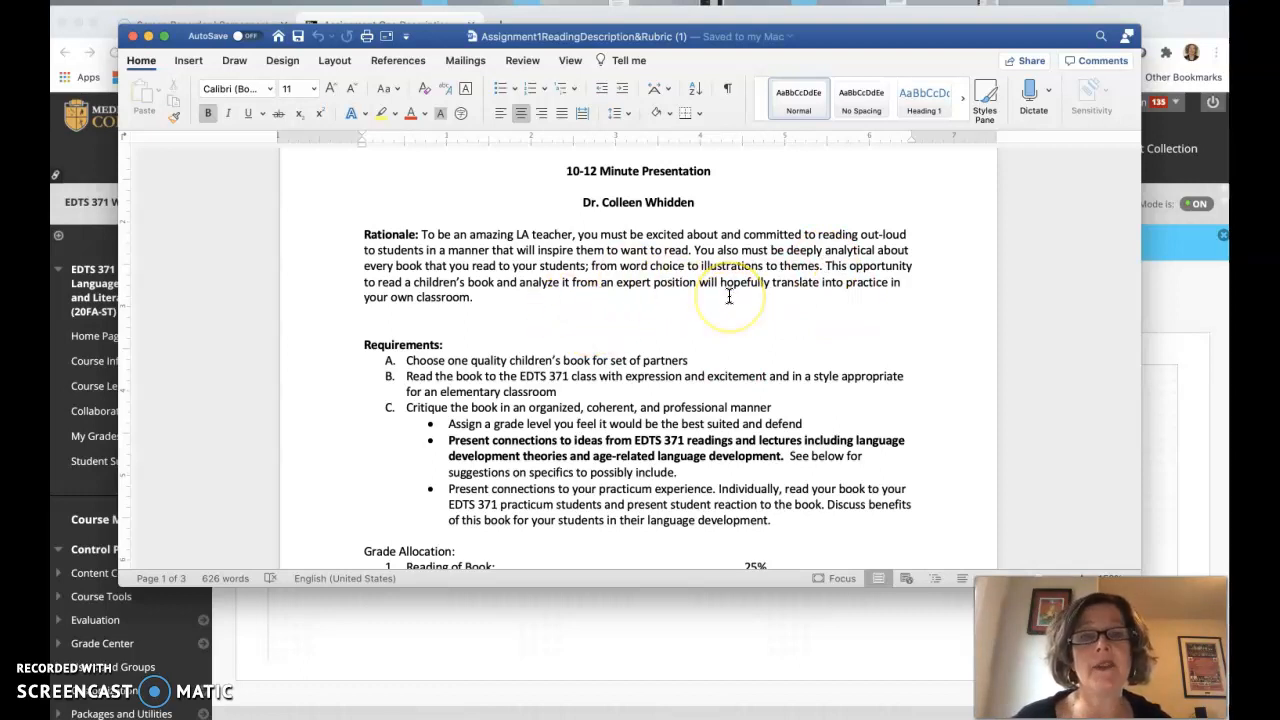
scroll(down, 3)
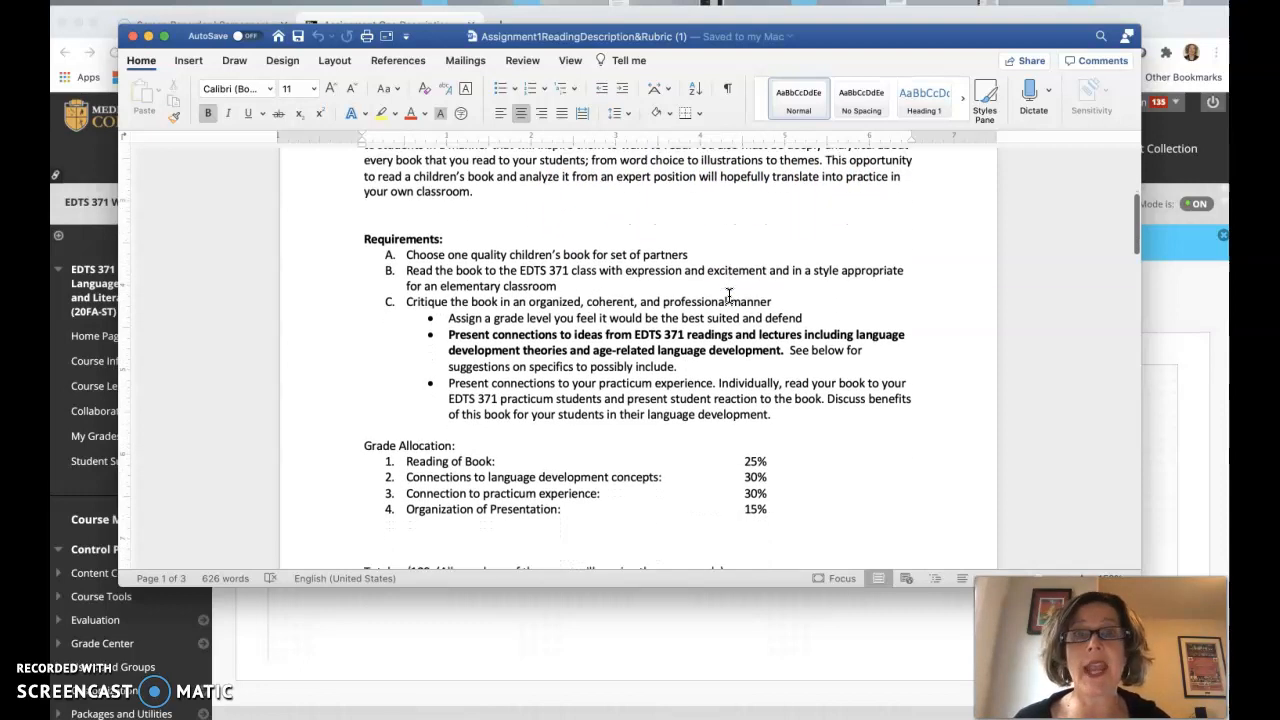
scroll(down, 3)
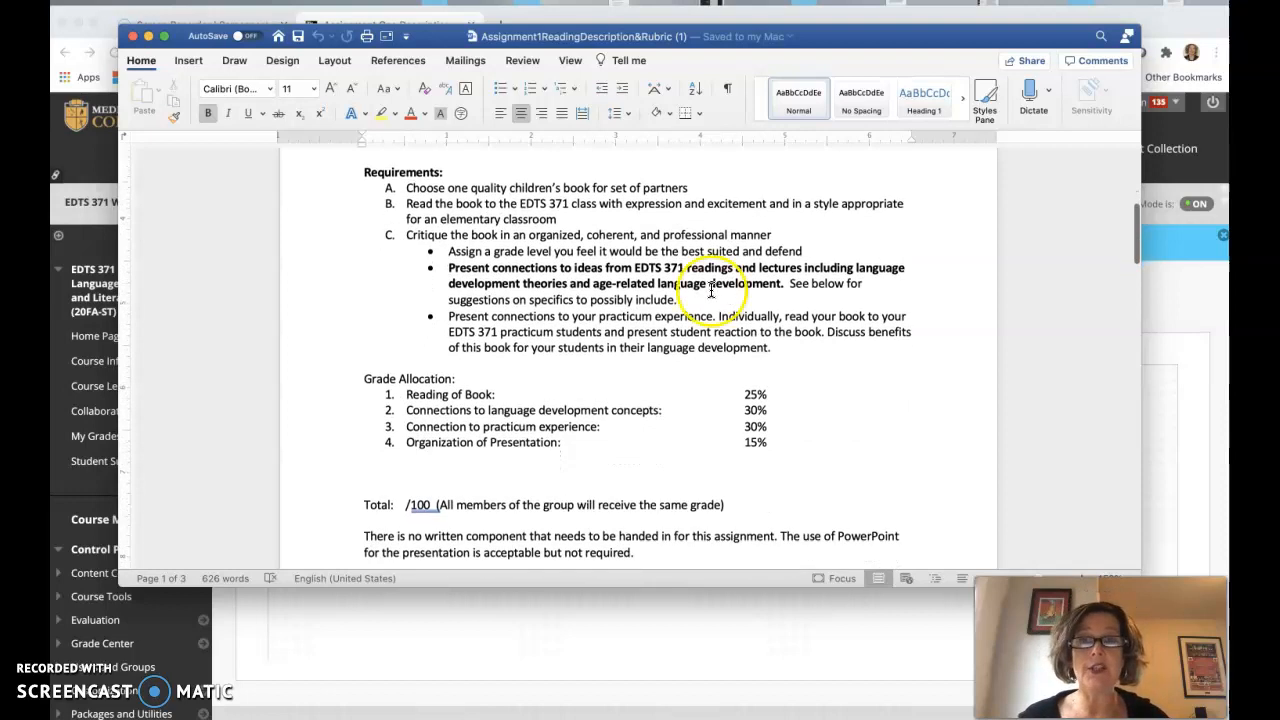
mouse_move(465, 180)
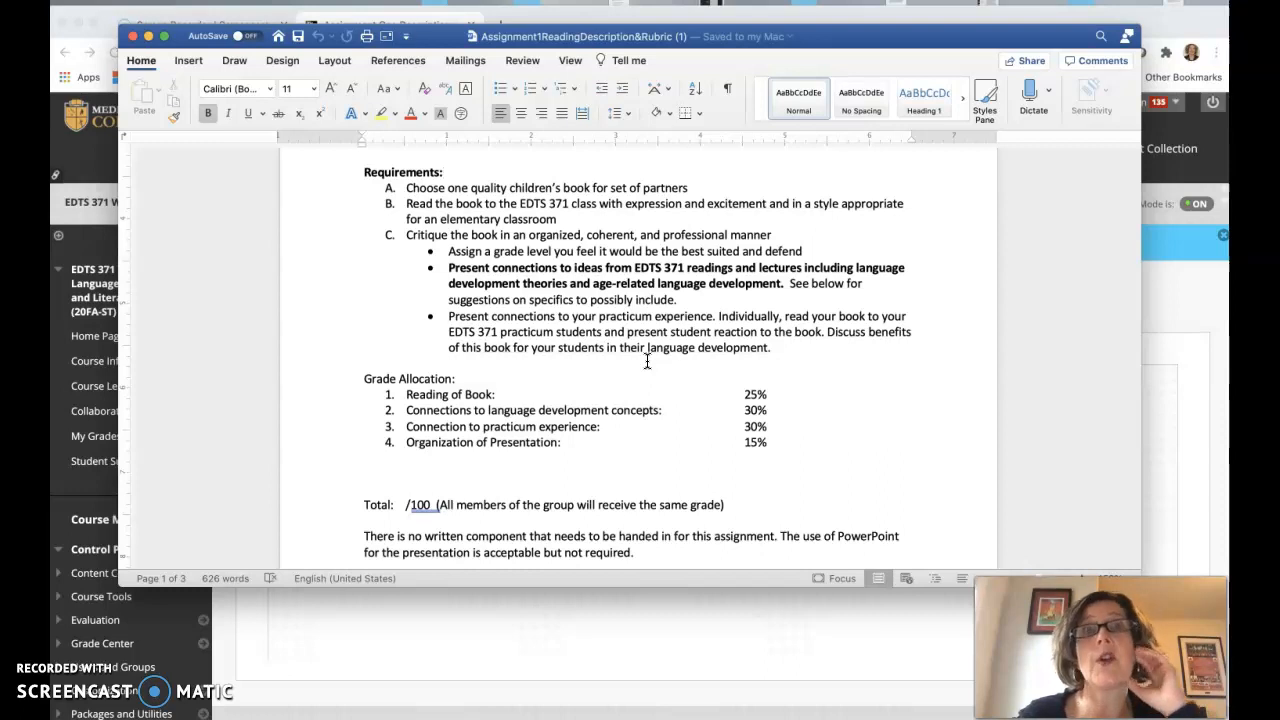
click(443, 172)
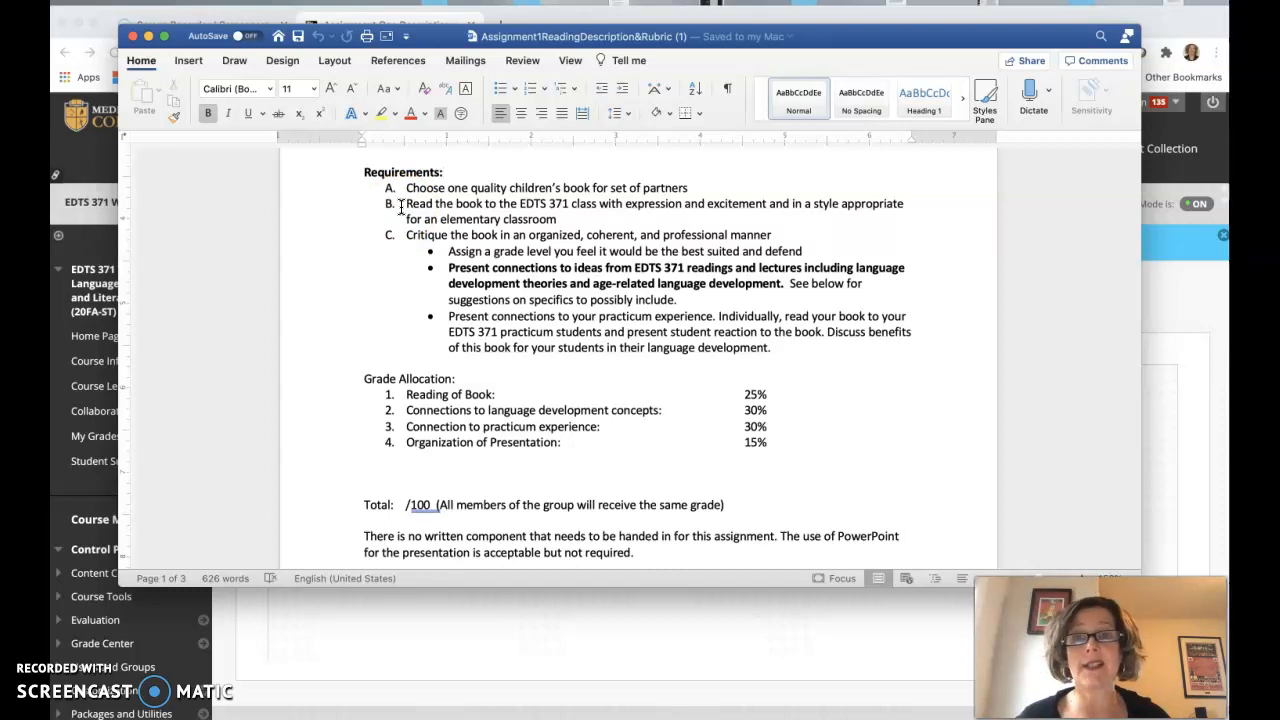
click(443, 172)
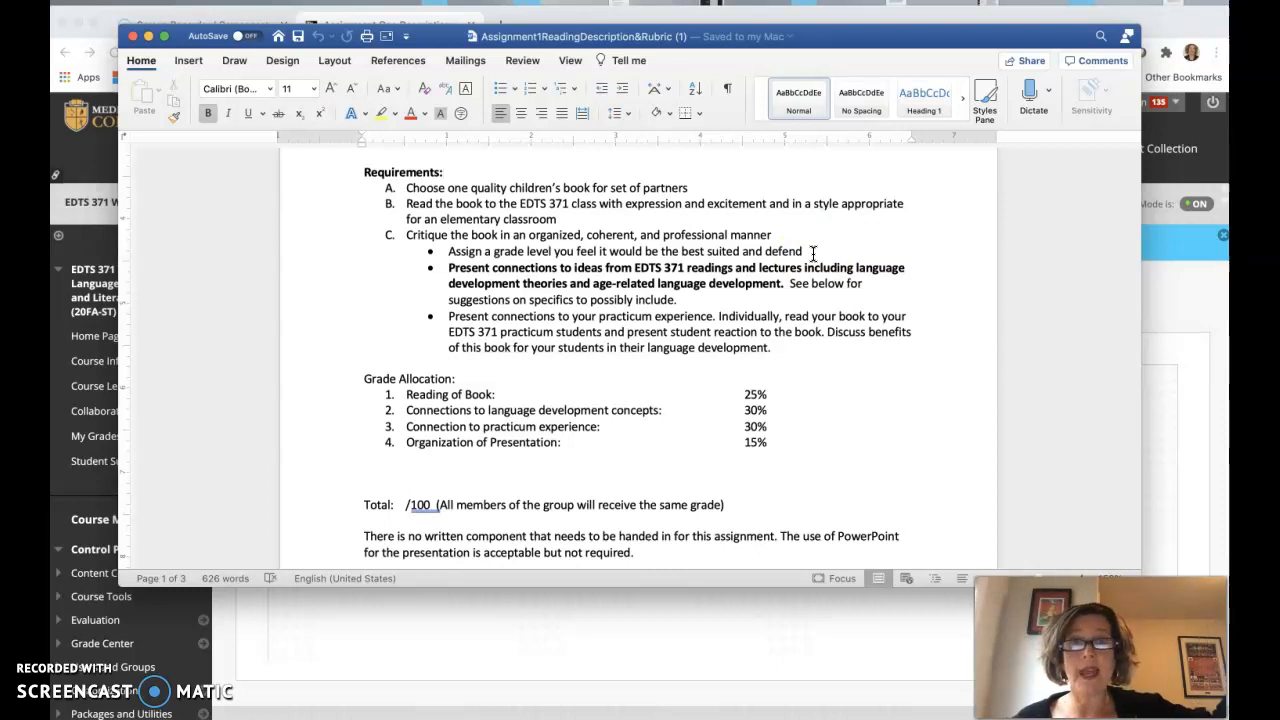
click(443, 172)
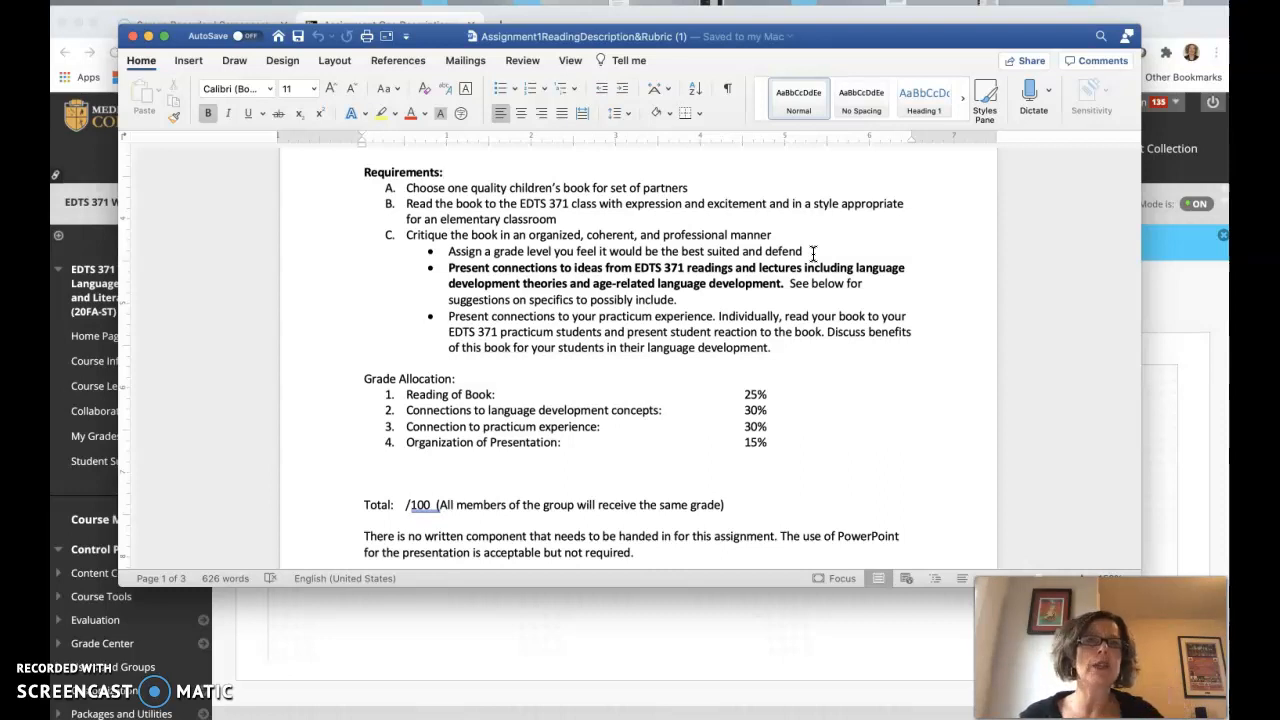
click(443, 172)
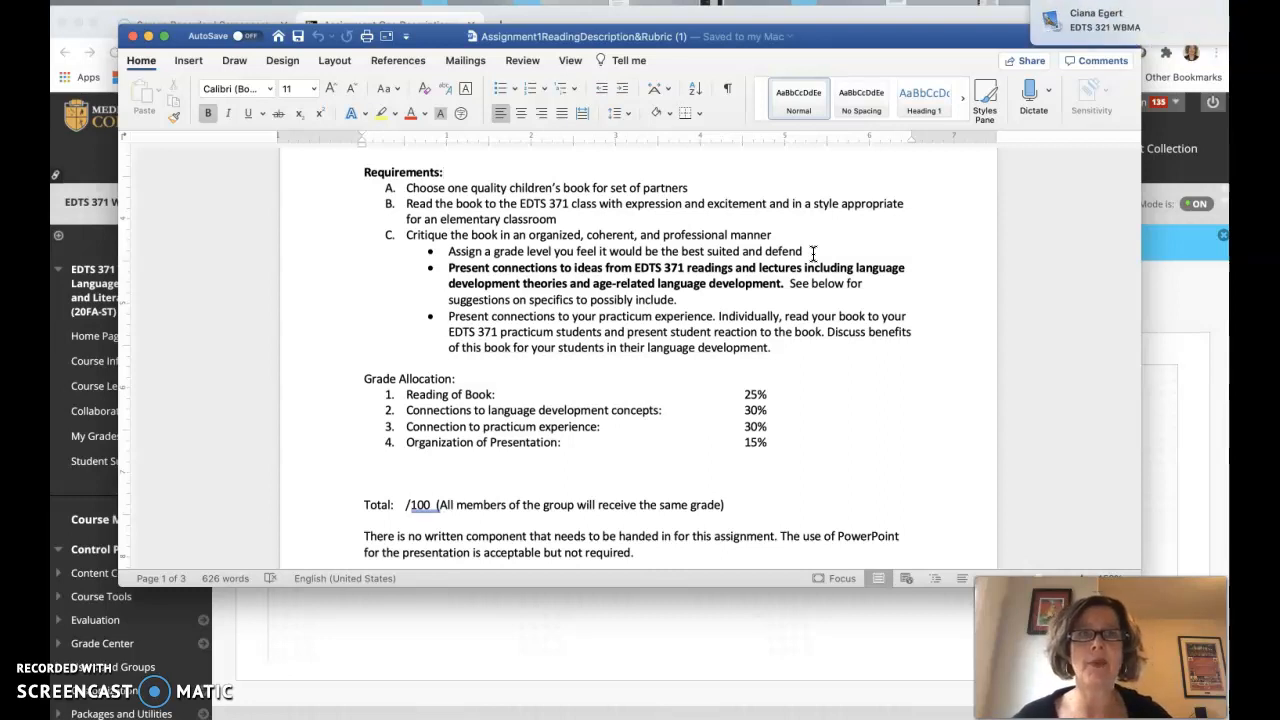
click(443, 172)
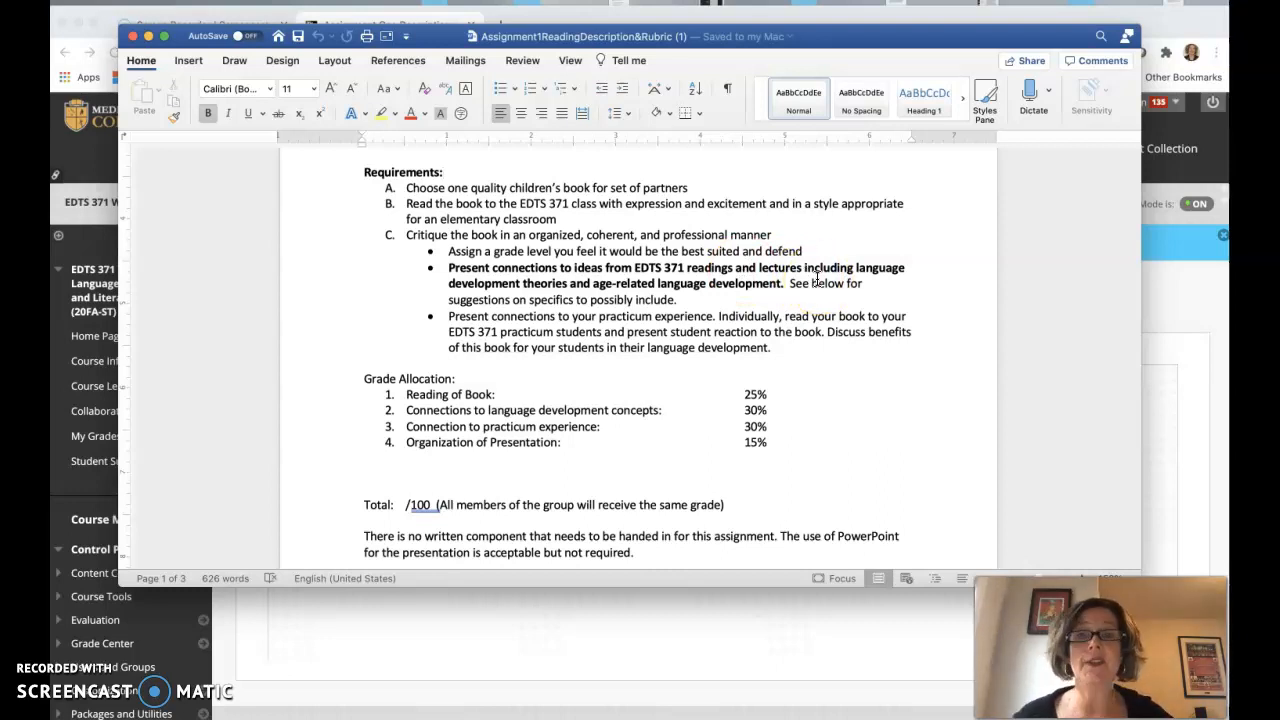
scroll(down, 3)
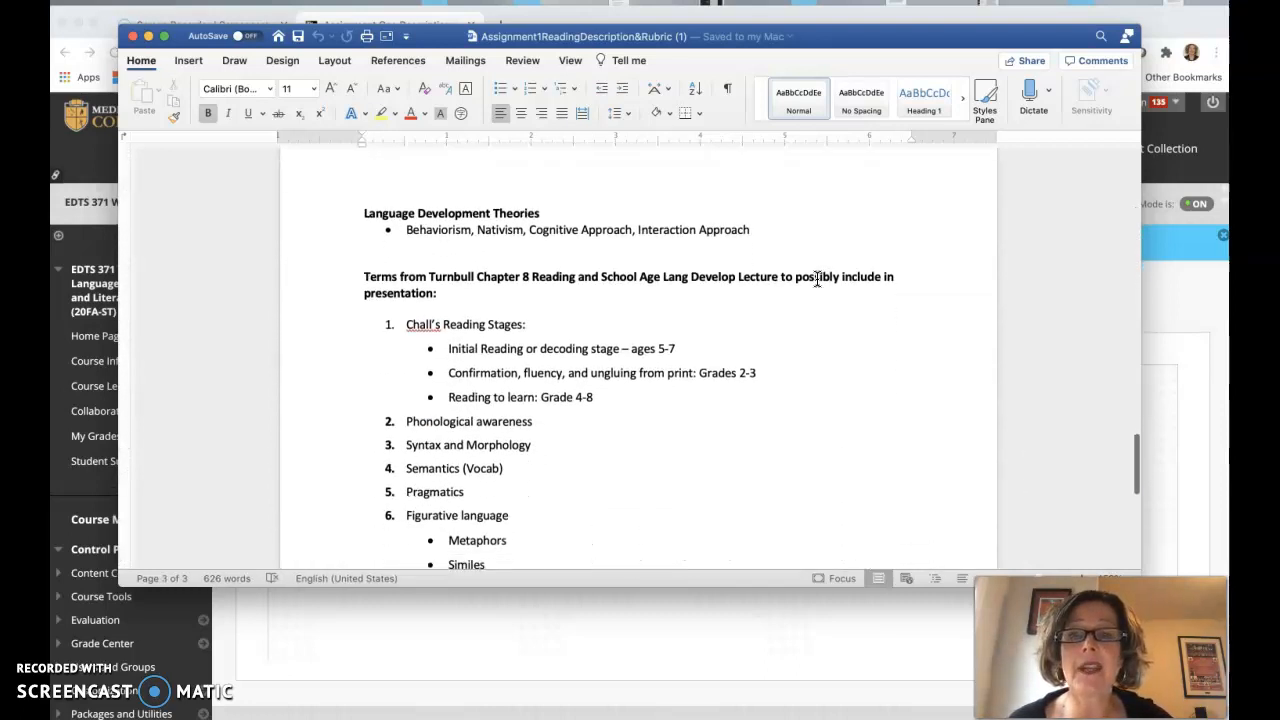
Scroll past the terms and presentation concepts, then back to Rationale and Requirements
scroll(up, 3)
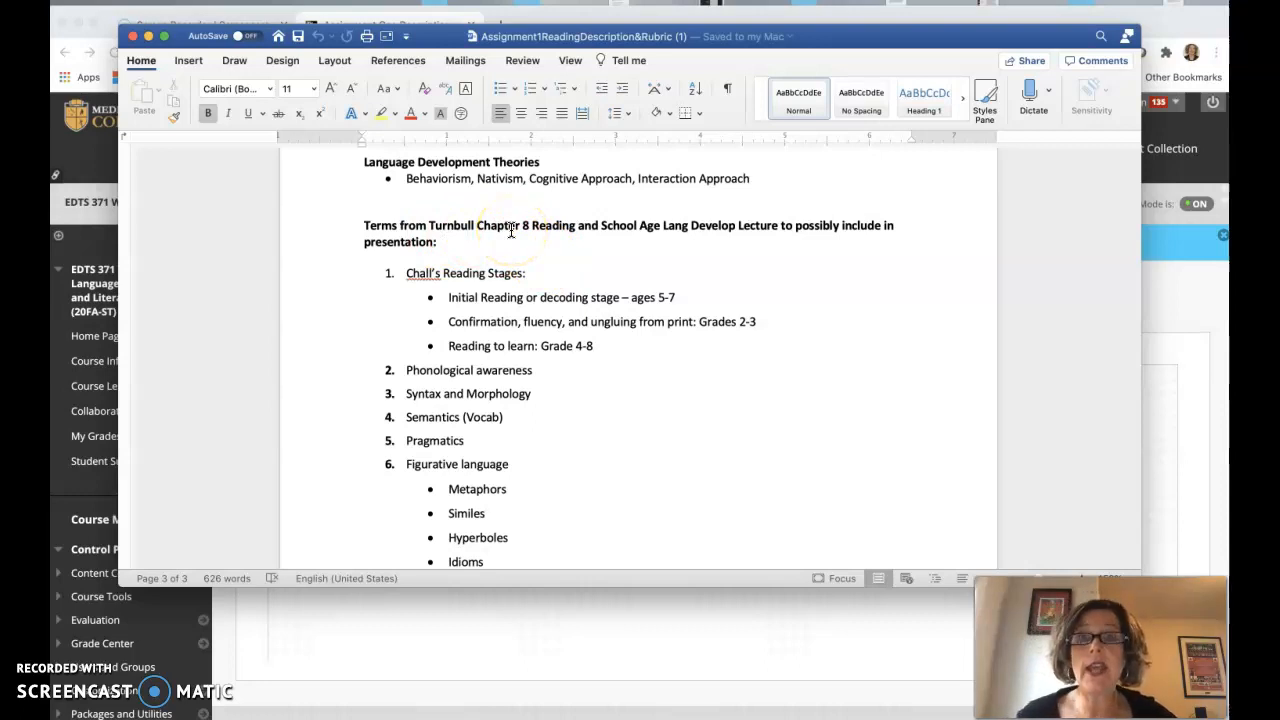
mouse_move(725, 258)
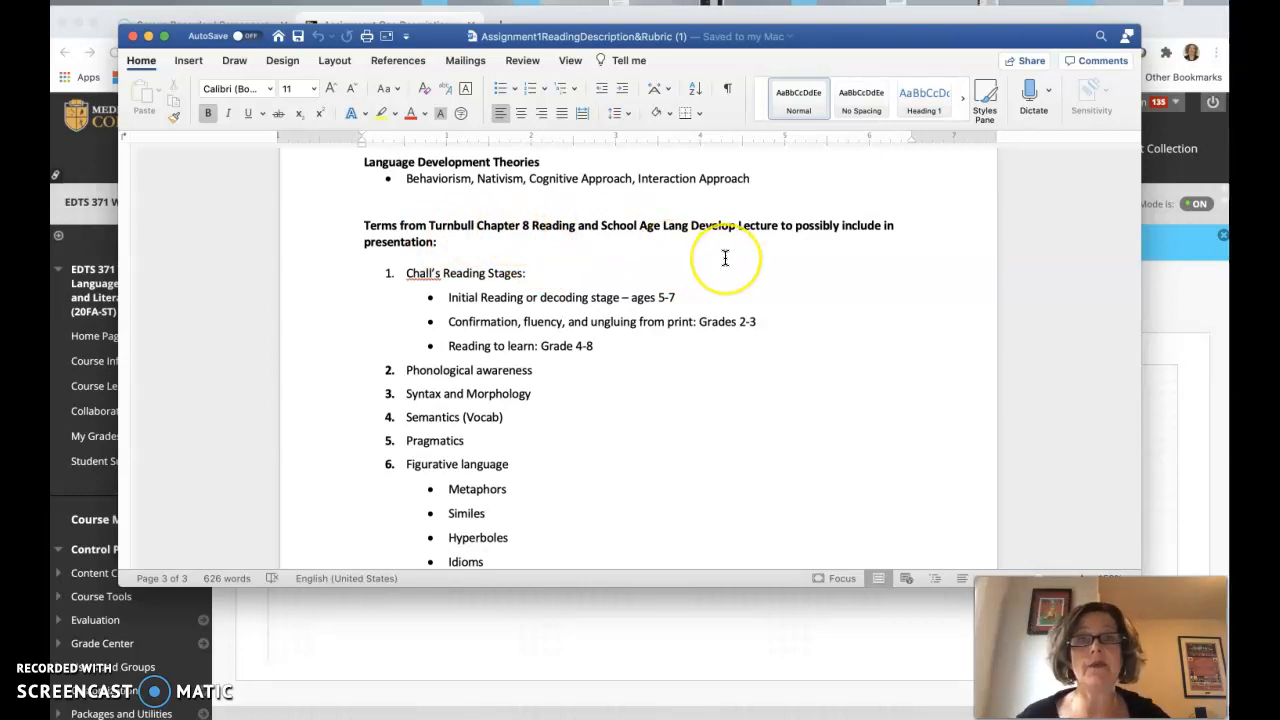
mouse_move(725, 258)
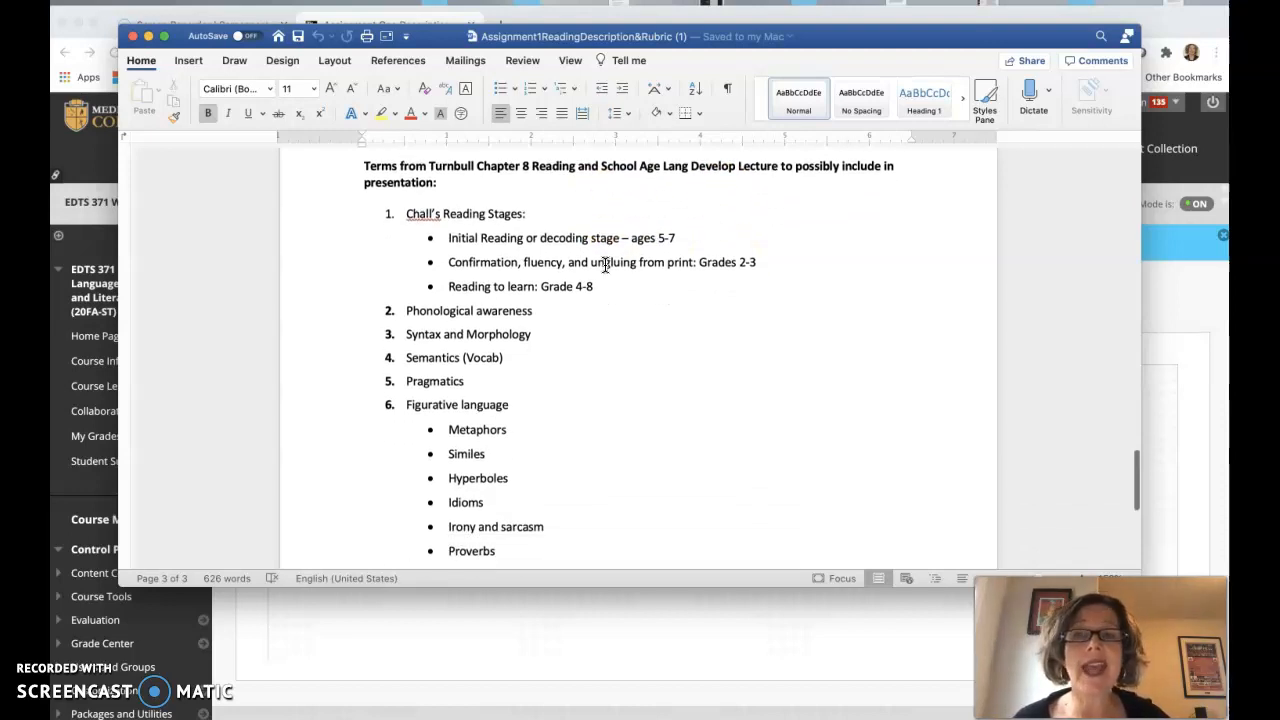
scroll(down, 3)
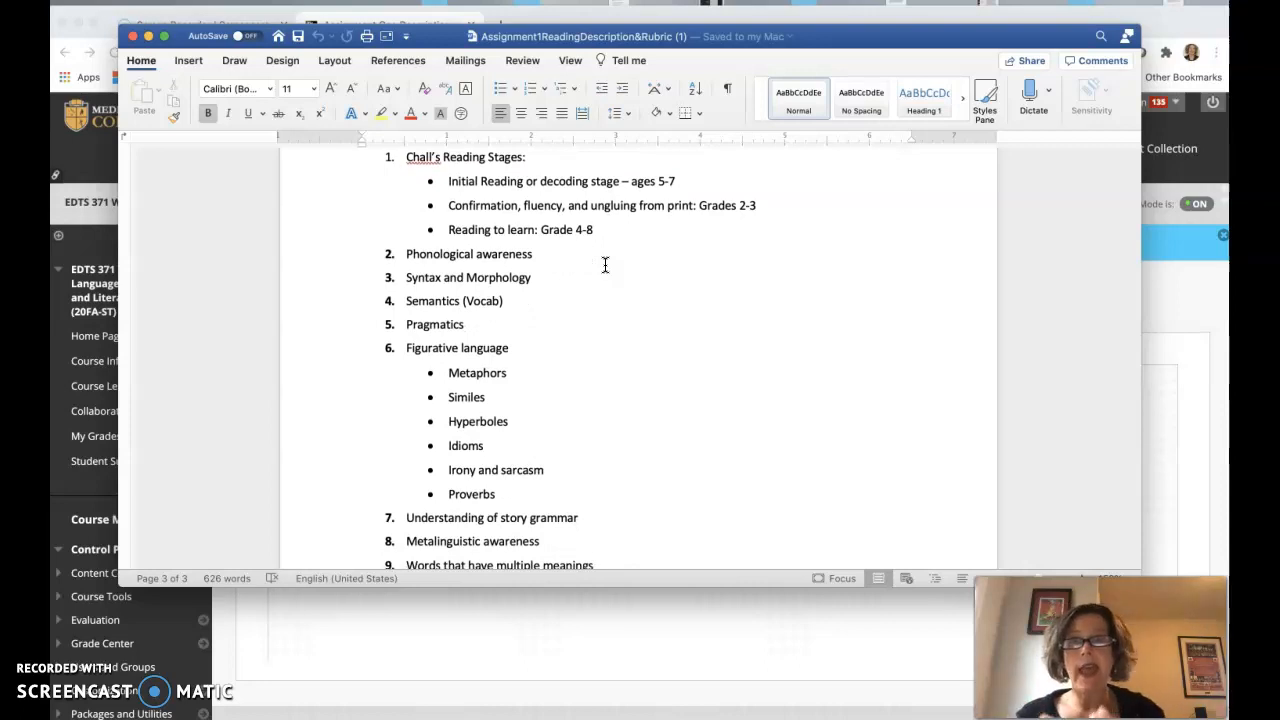
scroll(down, 3)
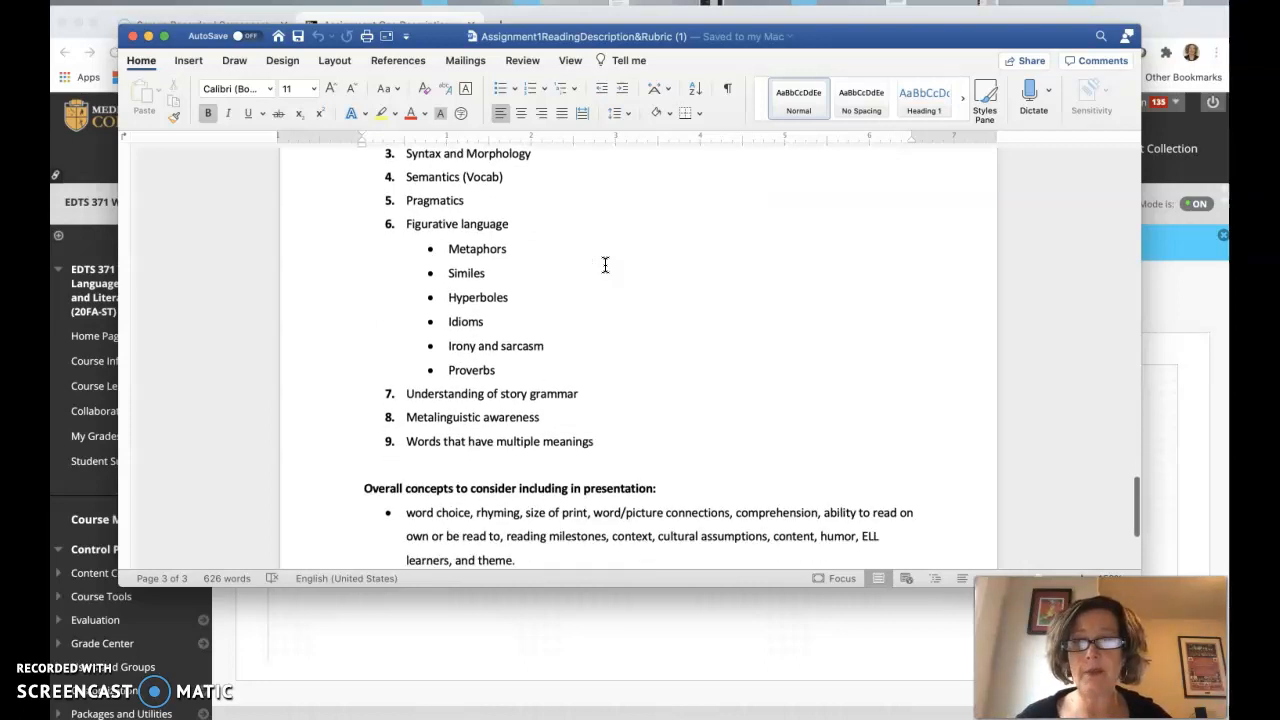
scroll(down, 3)
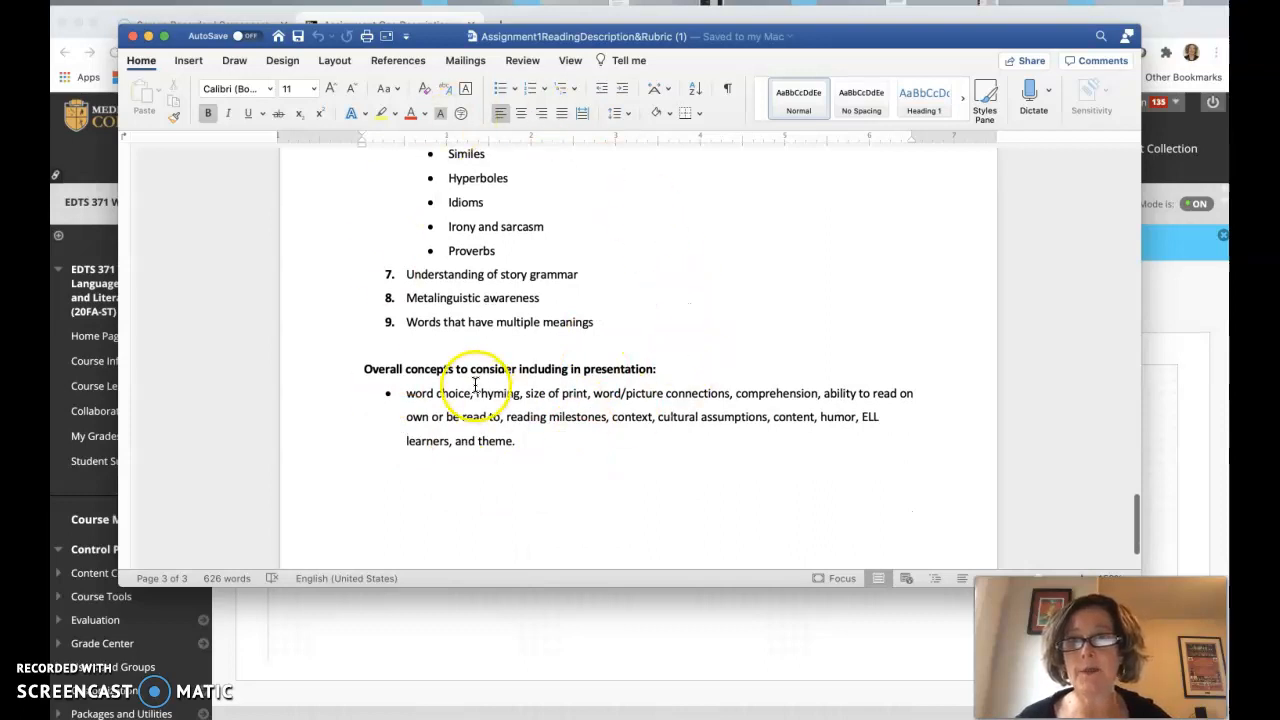
scroll(up, 3)
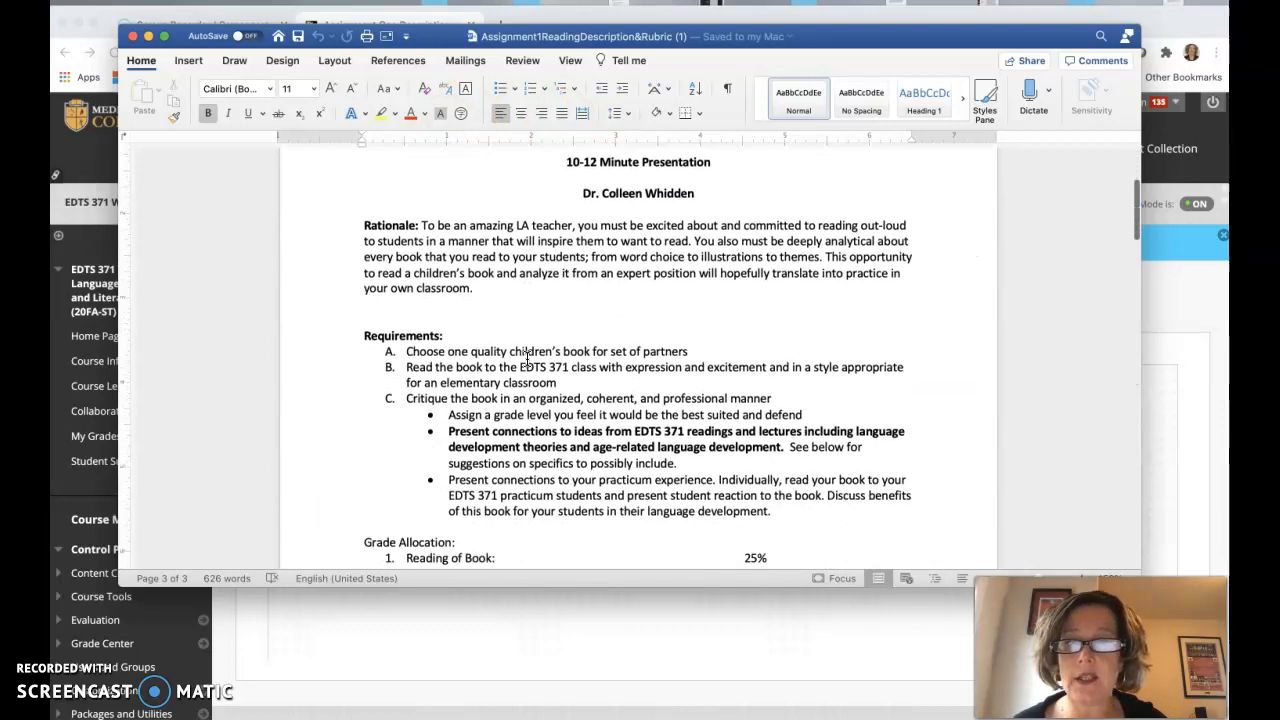
Scroll past the practicum requirement to the Grade Allocation percentages and /100 total
scroll(down, 3)
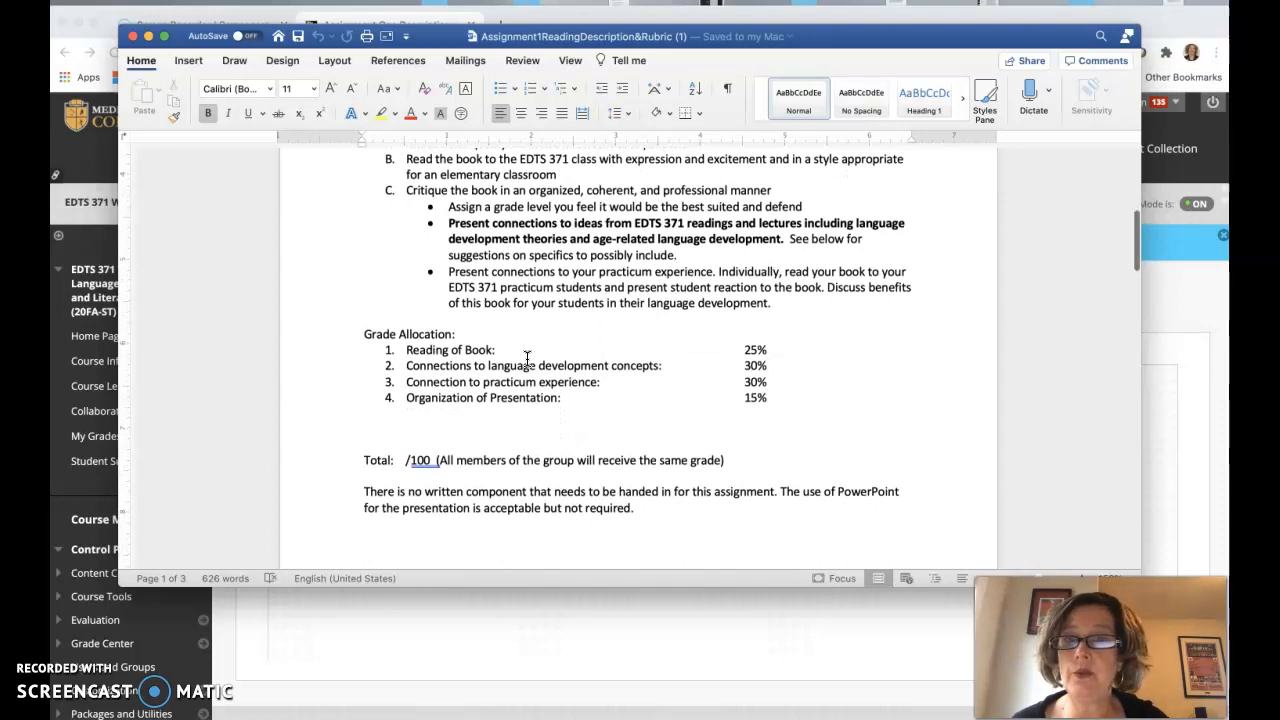
scroll(down, 3)
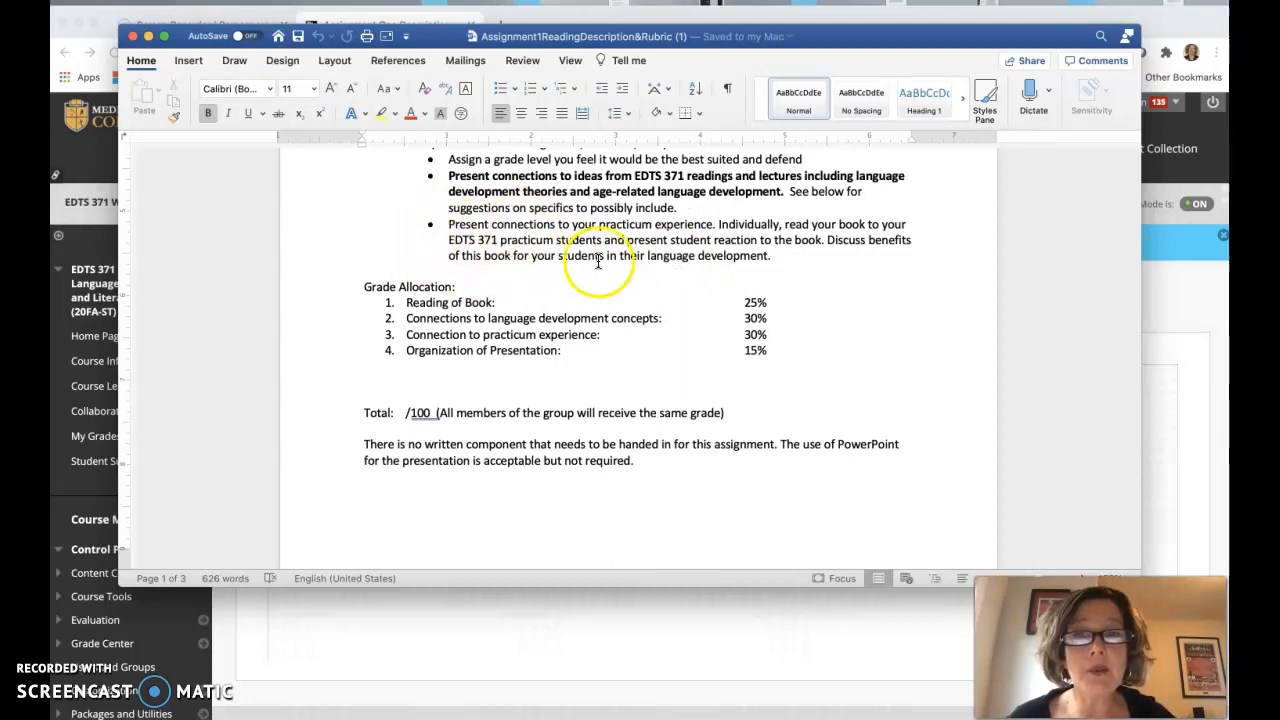
mouse_move(441, 247)
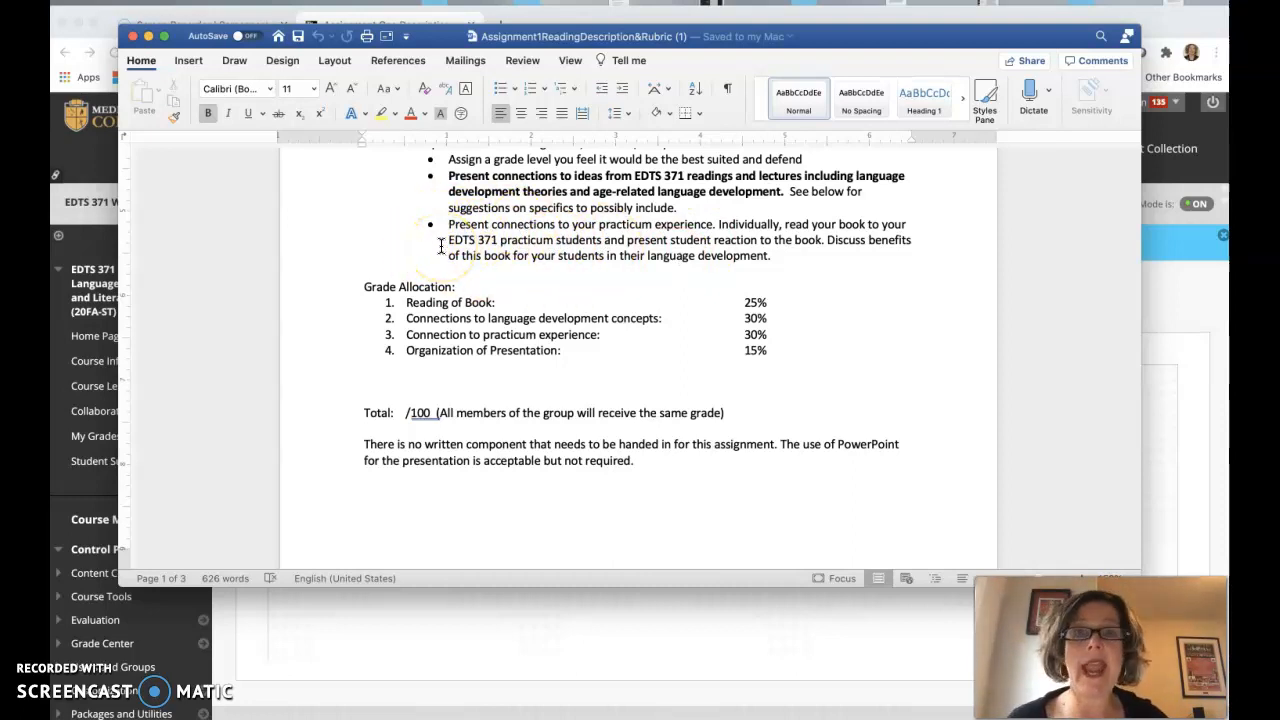
mouse_move(685, 240)
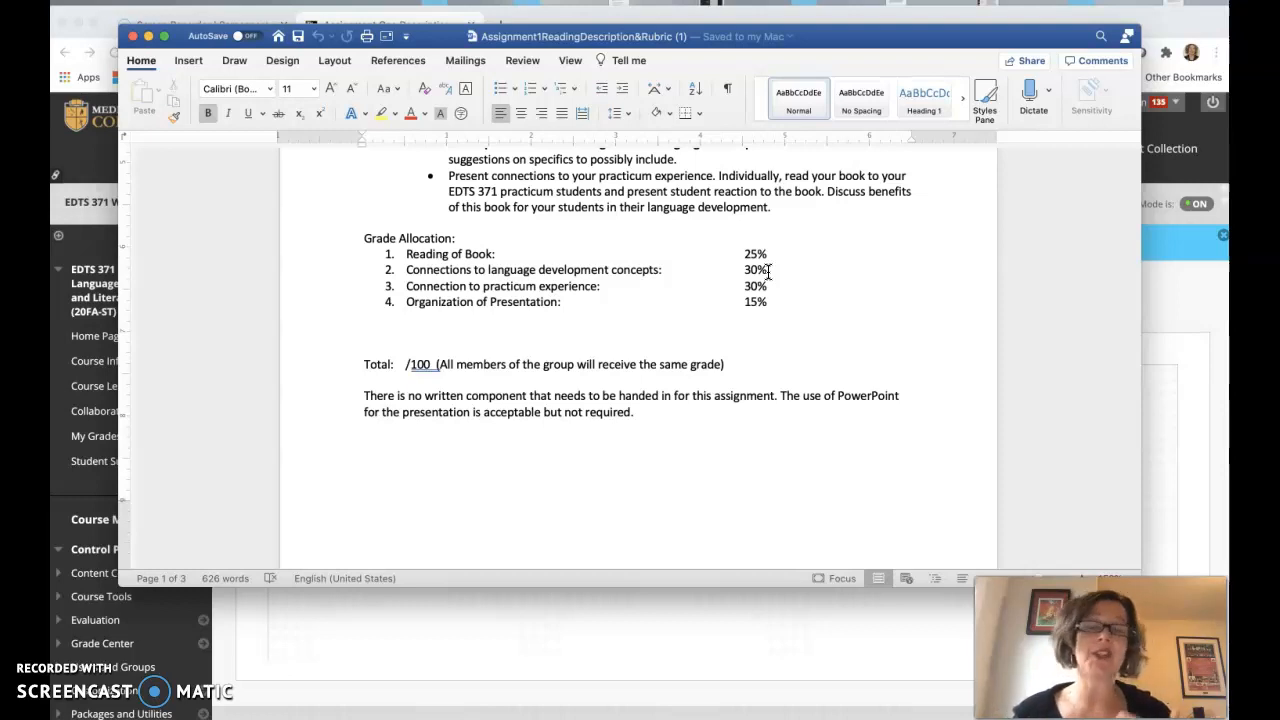
mouse_move(795, 325)
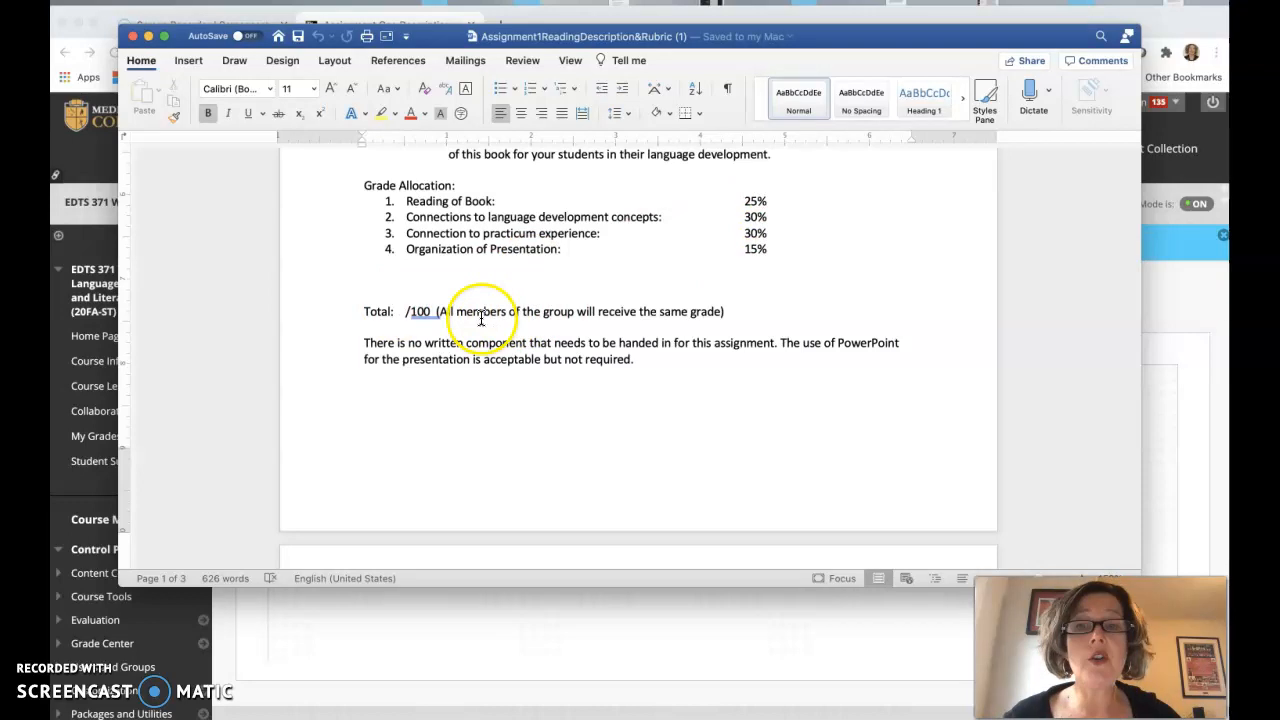
mouse_move(655, 311)
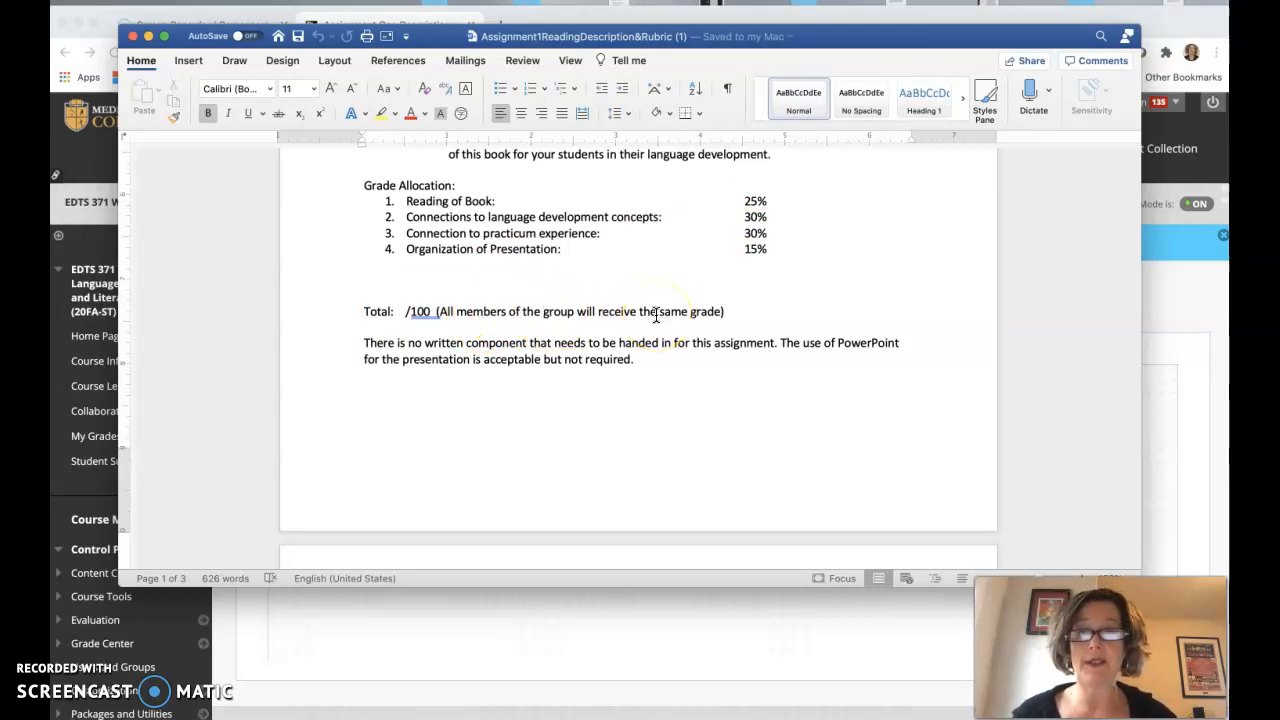
Scroll to page 2 to show the EDTS 371 Assignment One Rubric table
scroll(down, 3)
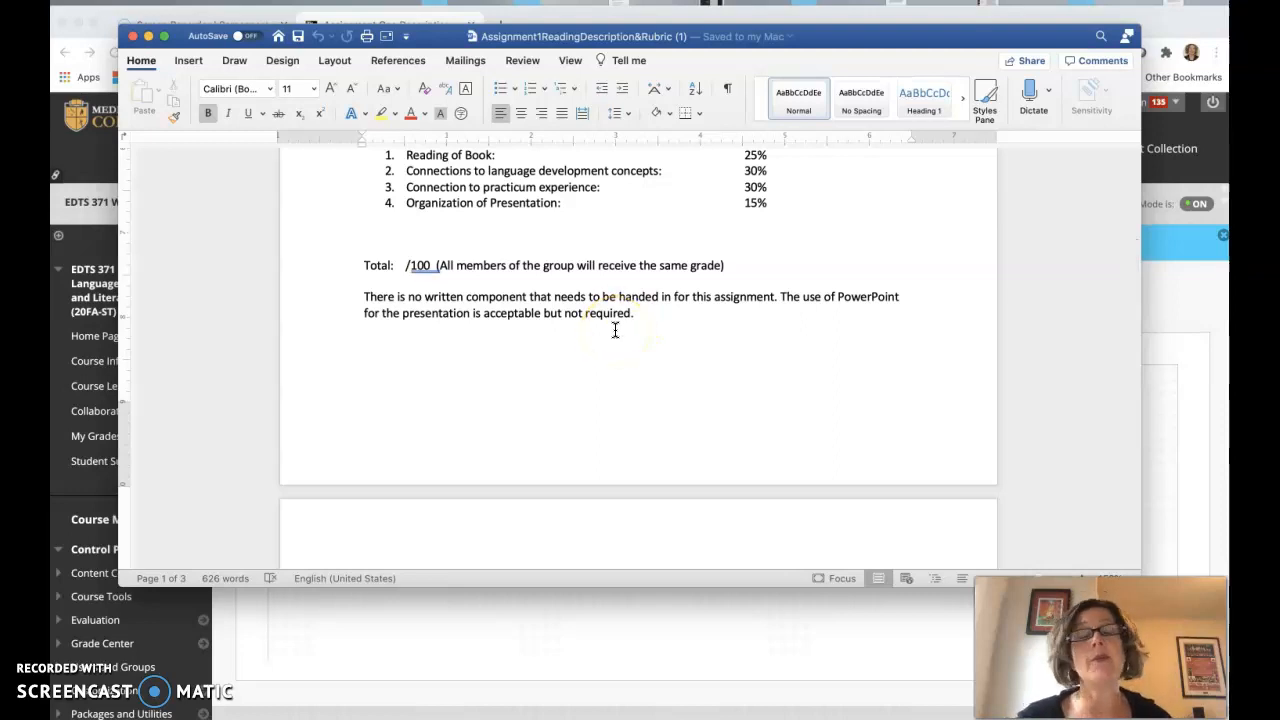
scroll(down, 3)
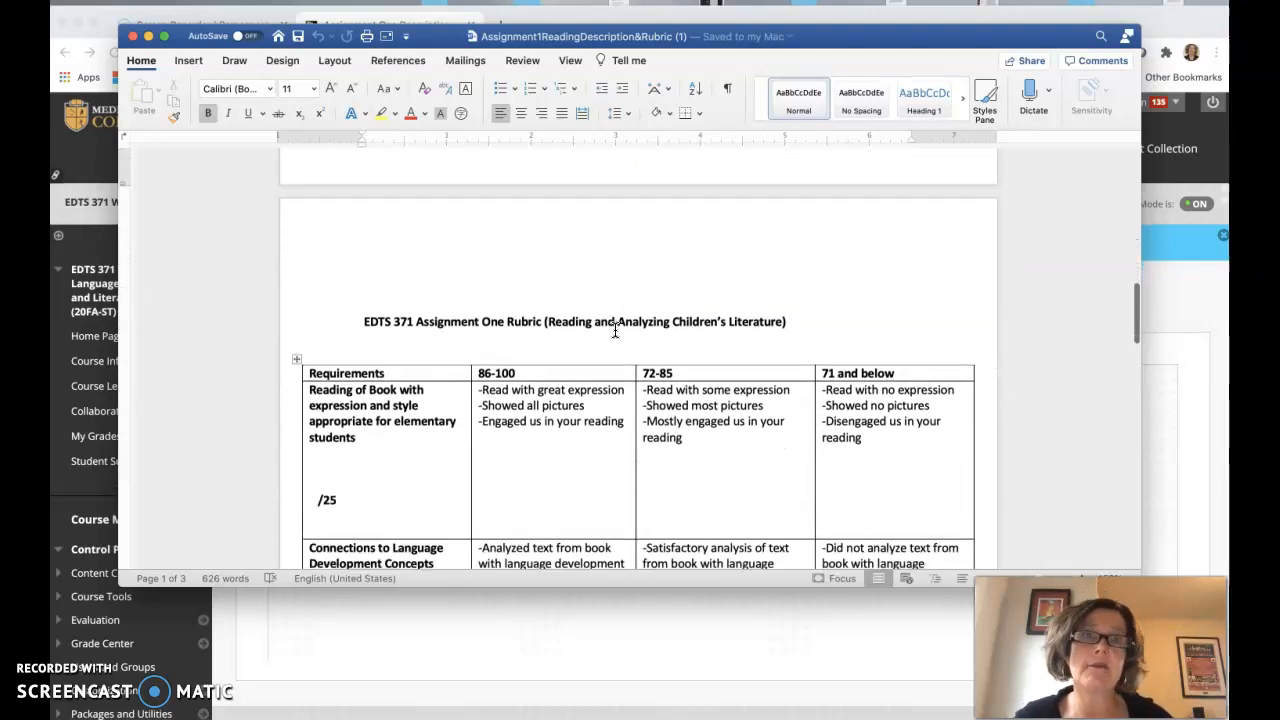
Scroll through the rubric rows to the /100 total, then back to the title
scroll(down, 3)
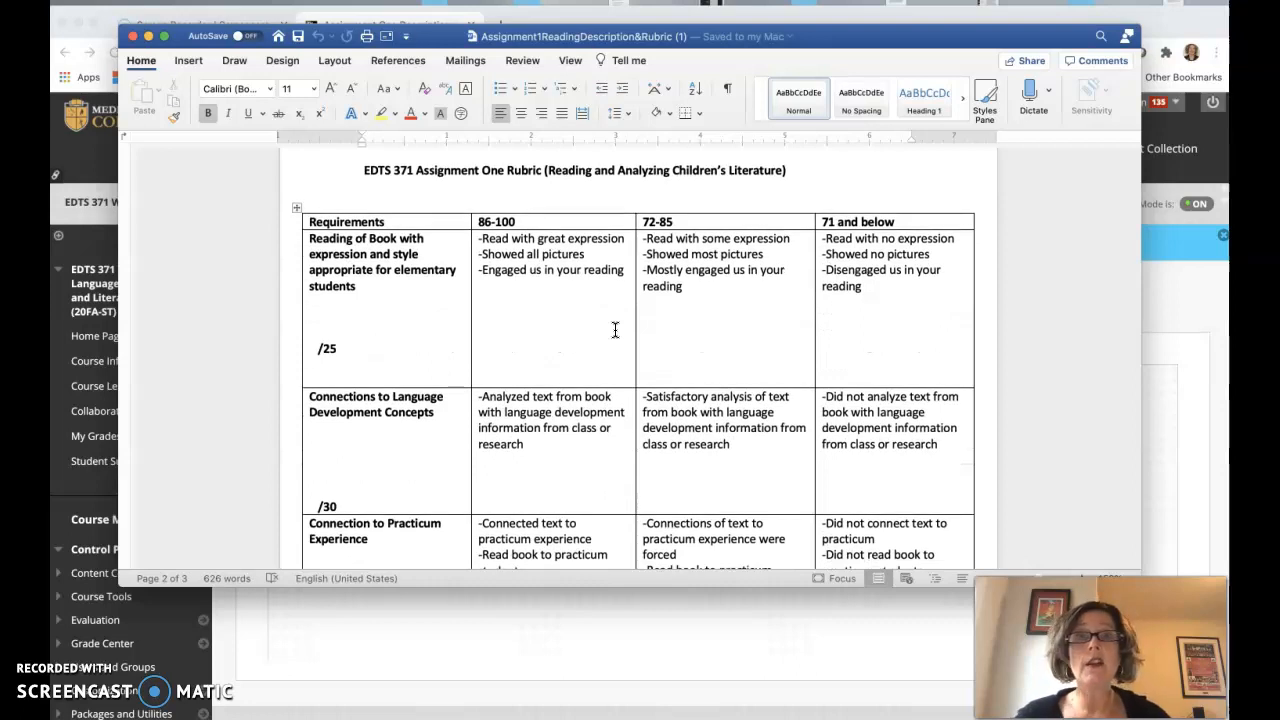
mouse_move(548, 232)
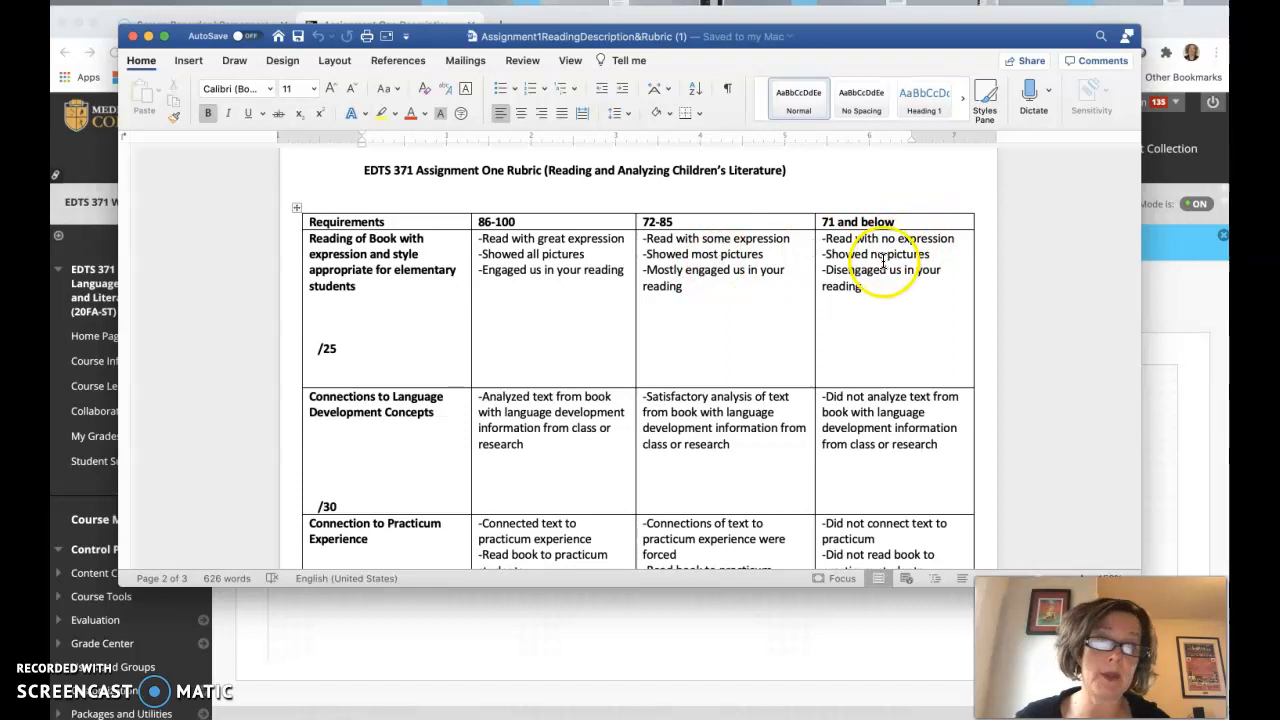
scroll(down, 3)
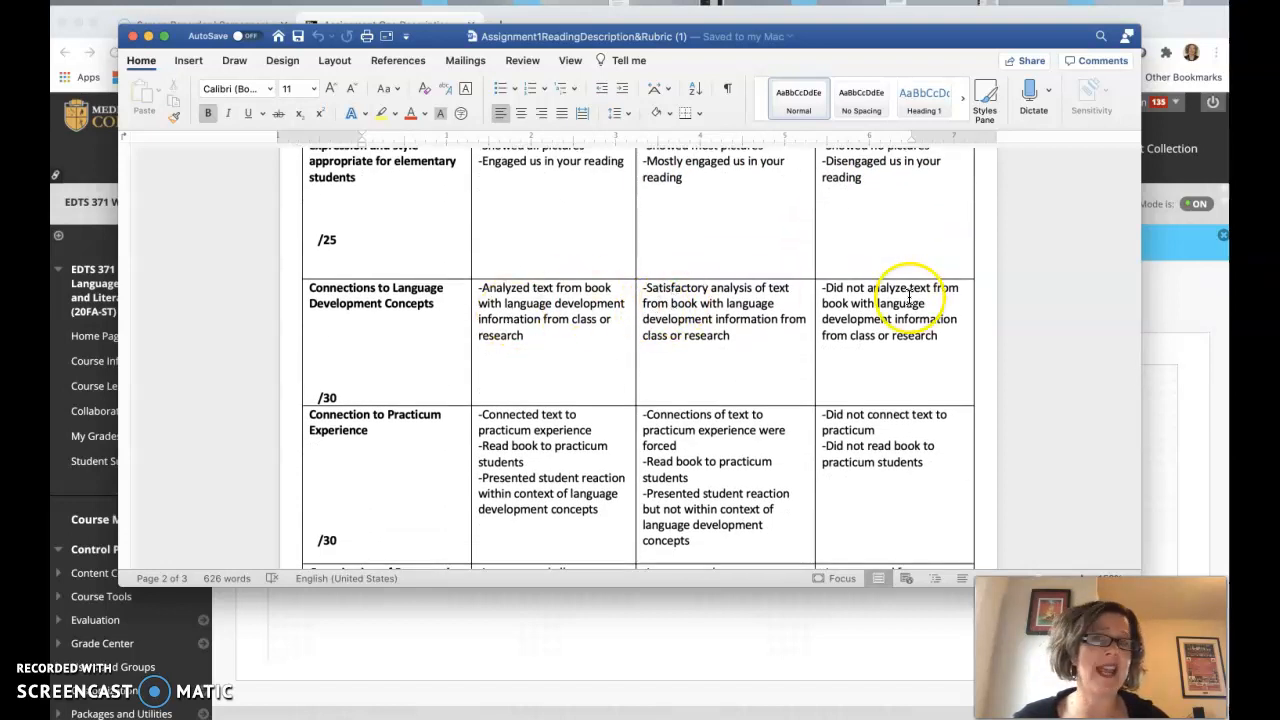
scroll(down, 3)
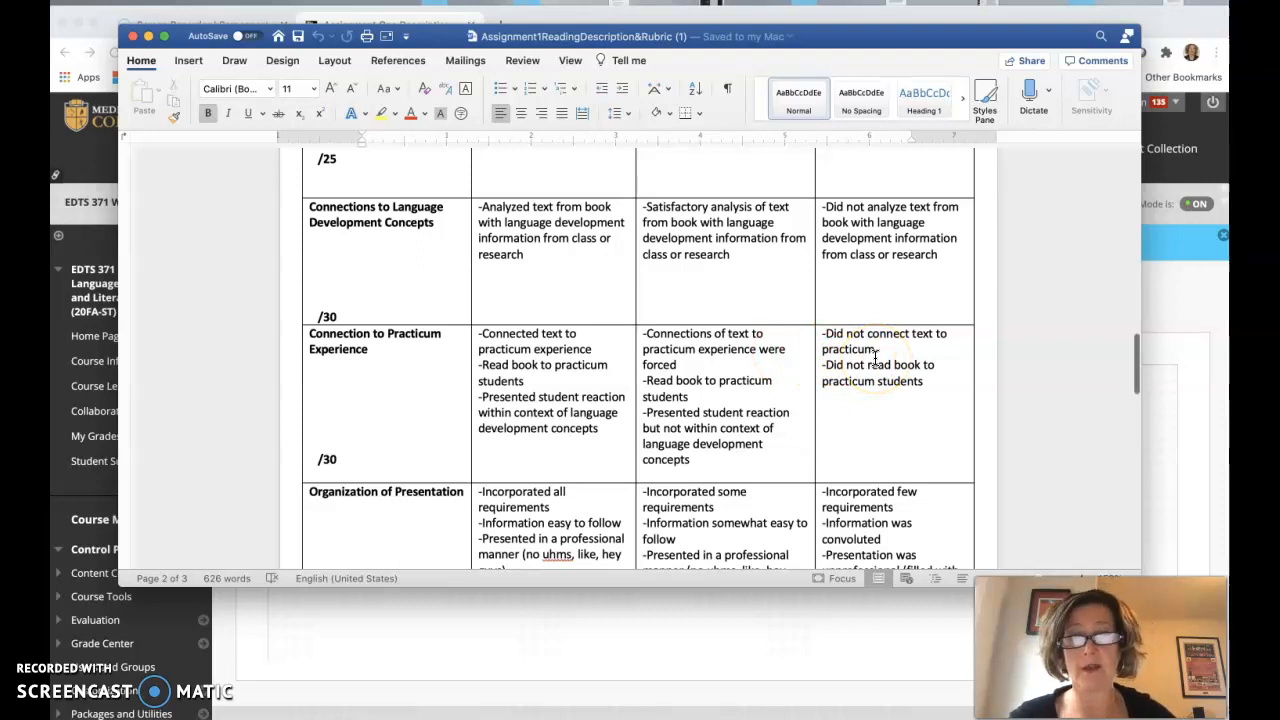
scroll(down, 3)
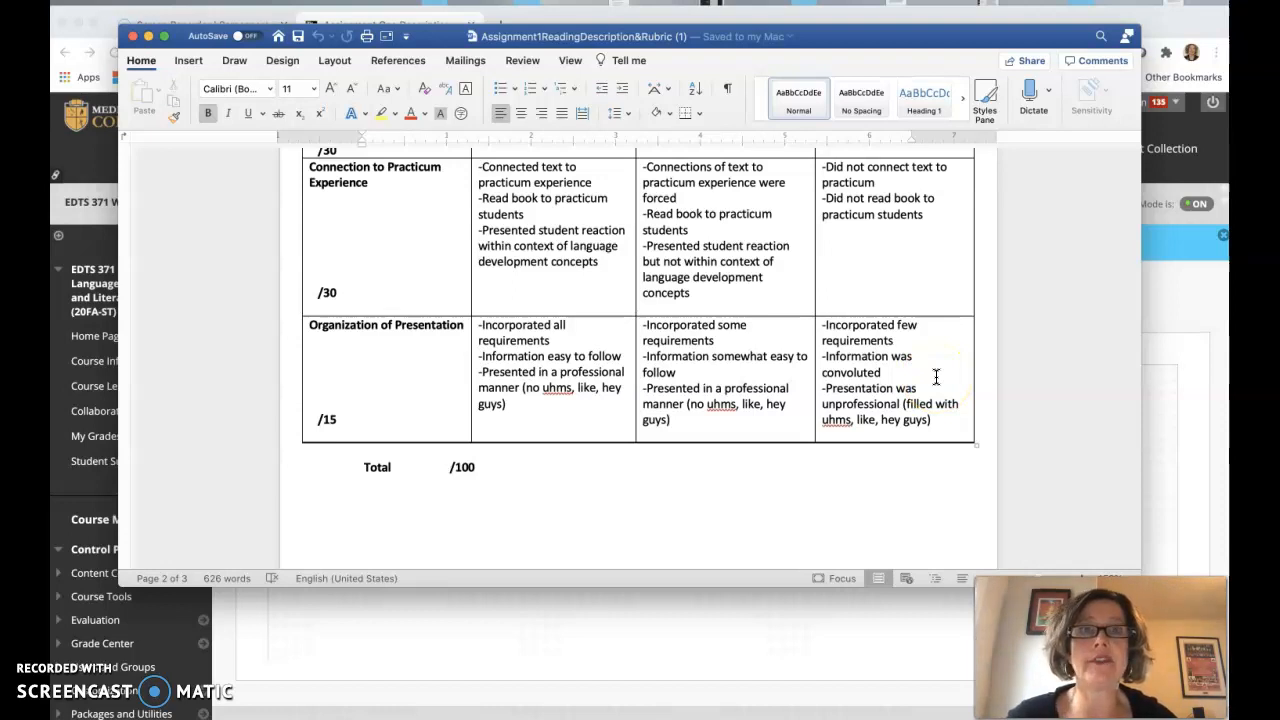
scroll(up, 3)
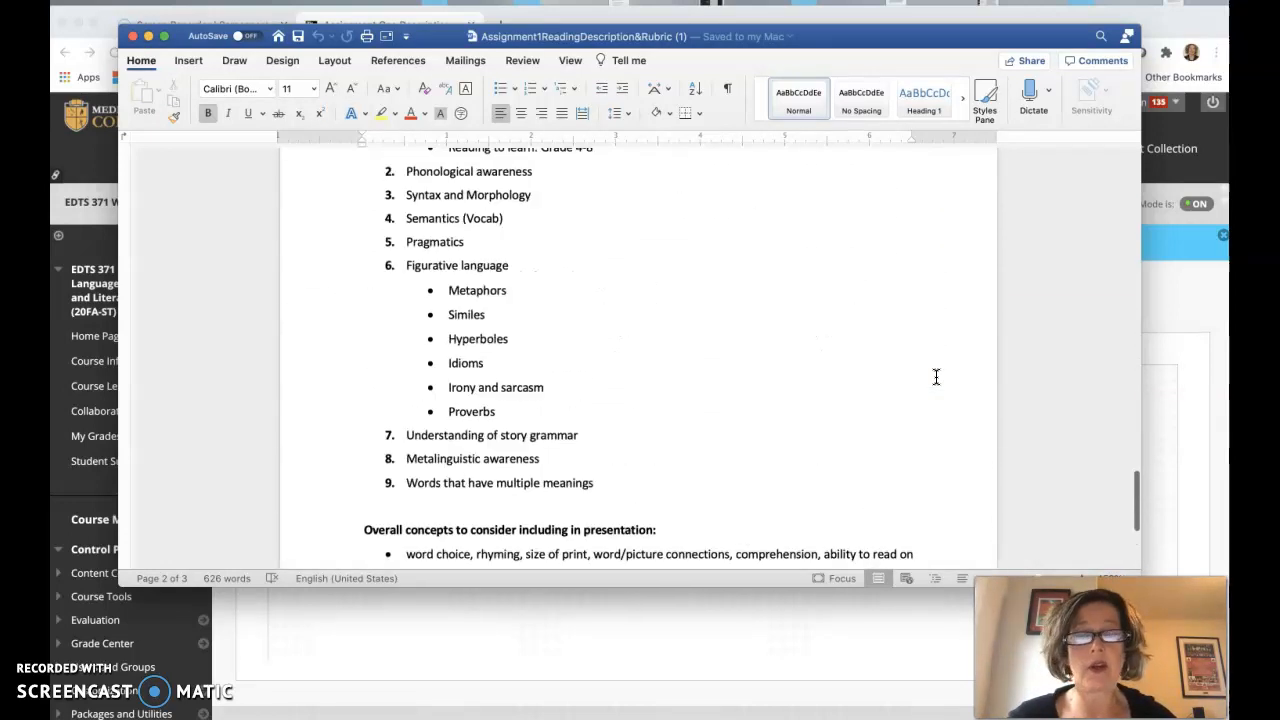
scroll(up, 3)
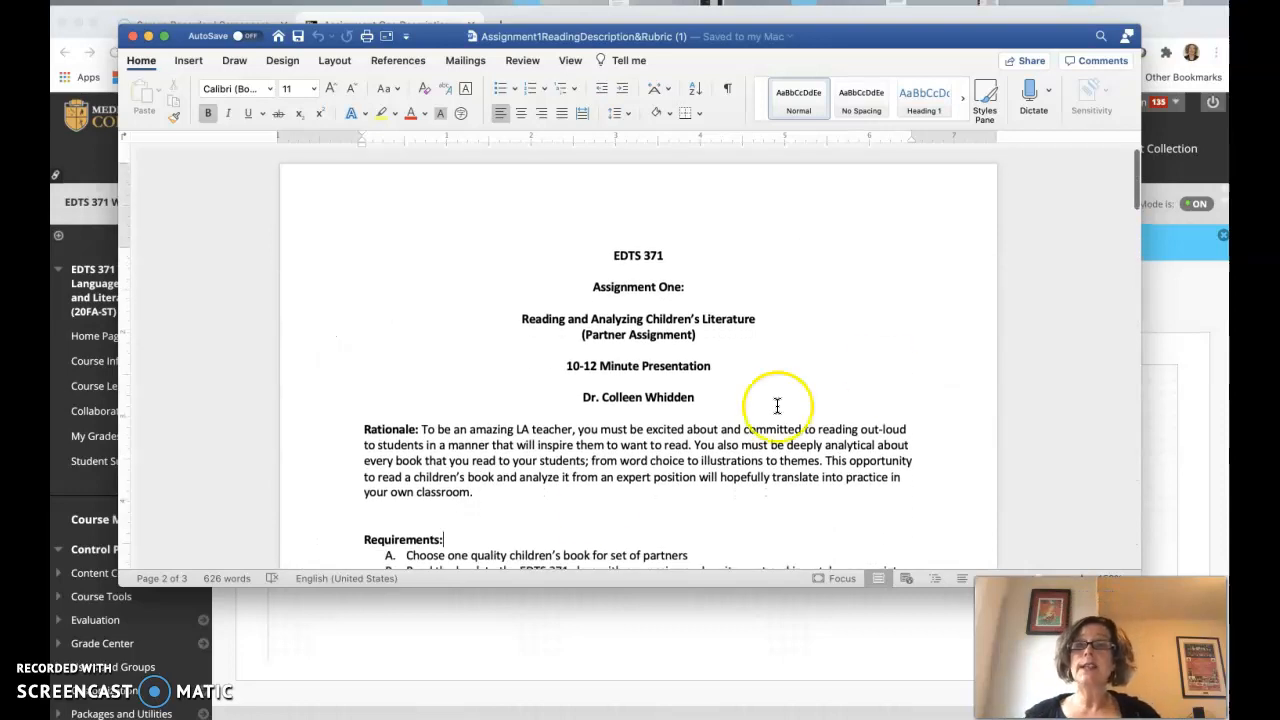